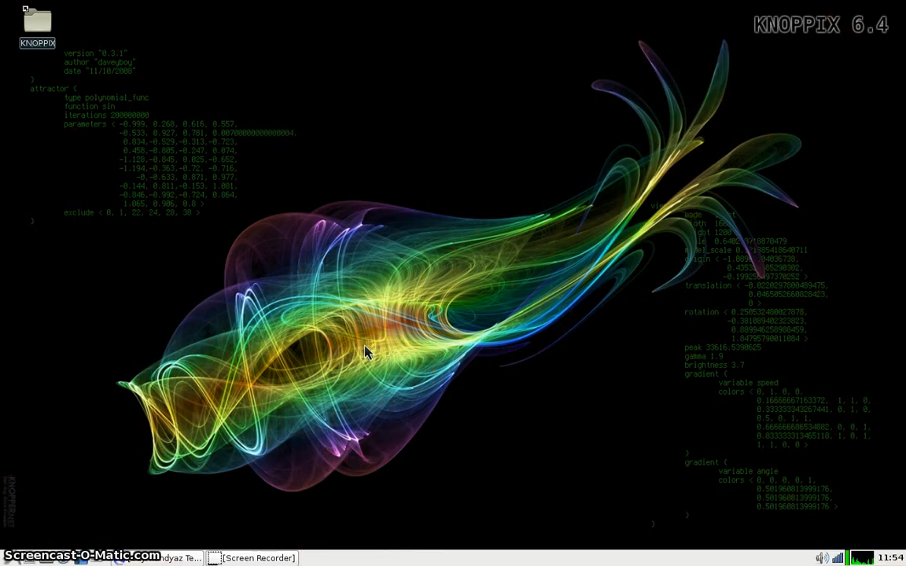
mouse_move(353, 334)
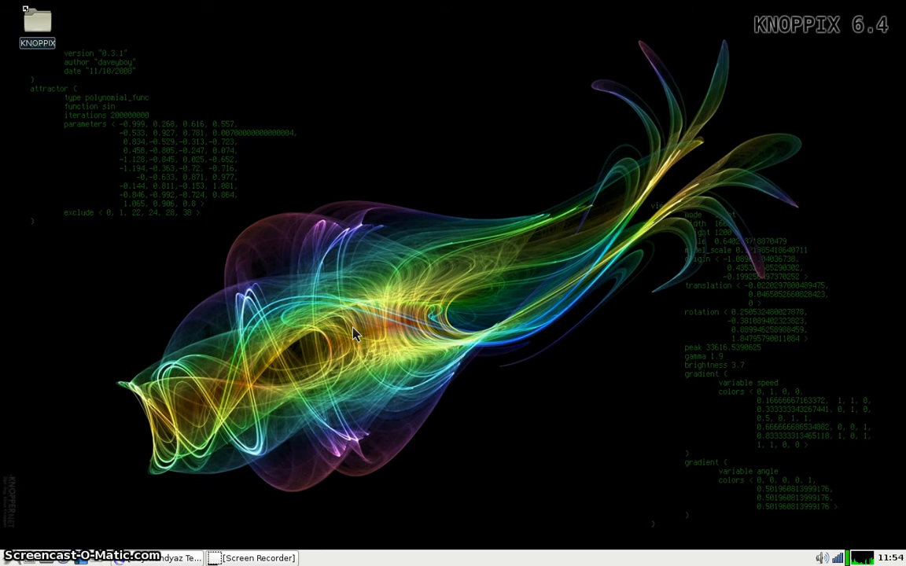
mouse_move(67, 500)
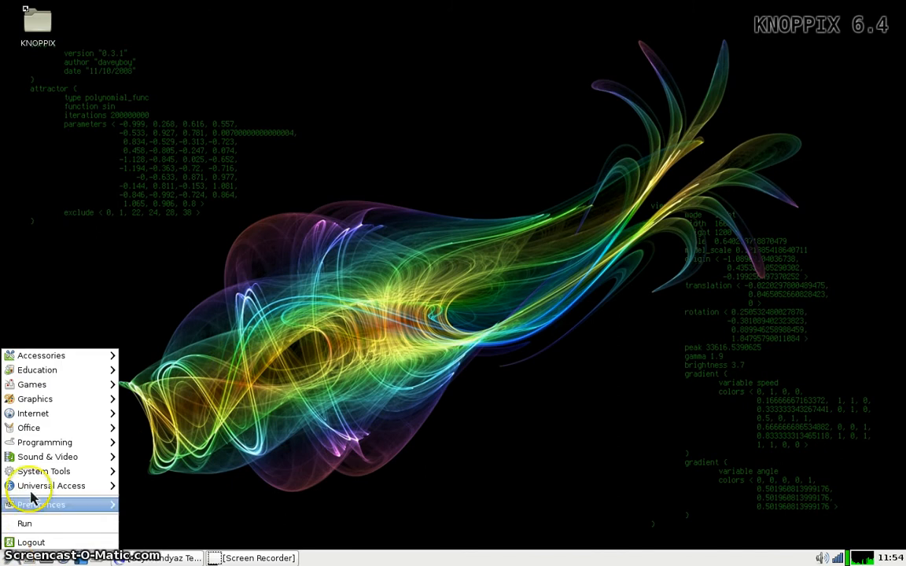
mouse_move(59, 504)
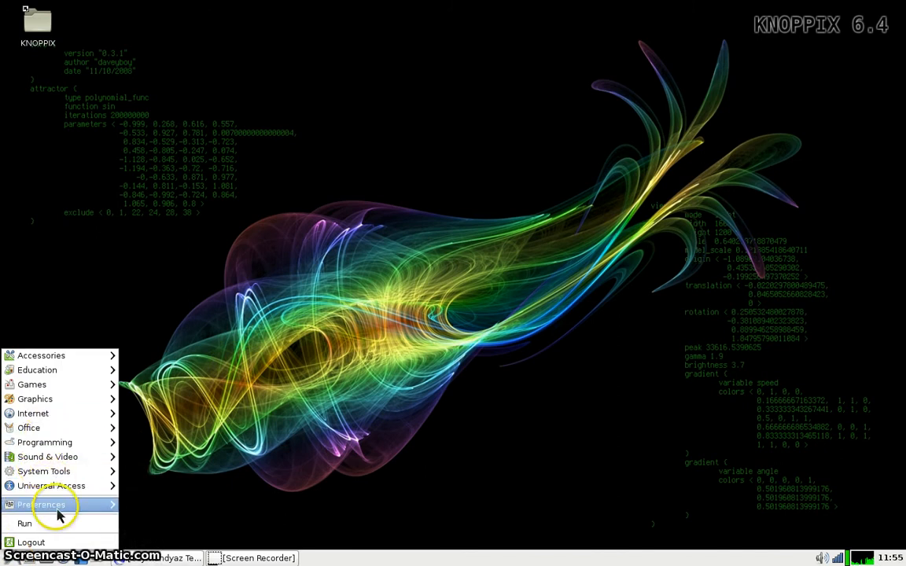
Launch GParted from the Preferences section of the KNOPPIX start menu
click(41, 504)
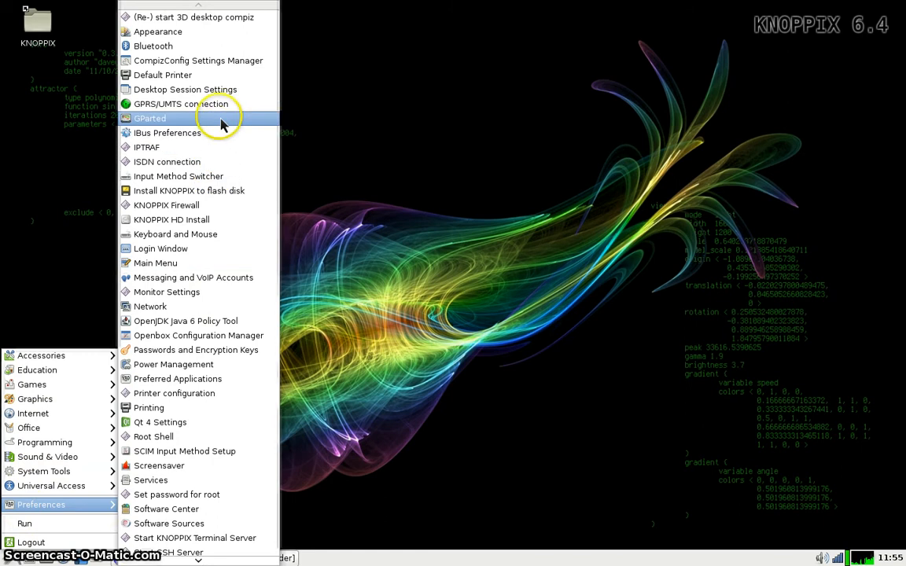
mouse_move(220, 118)
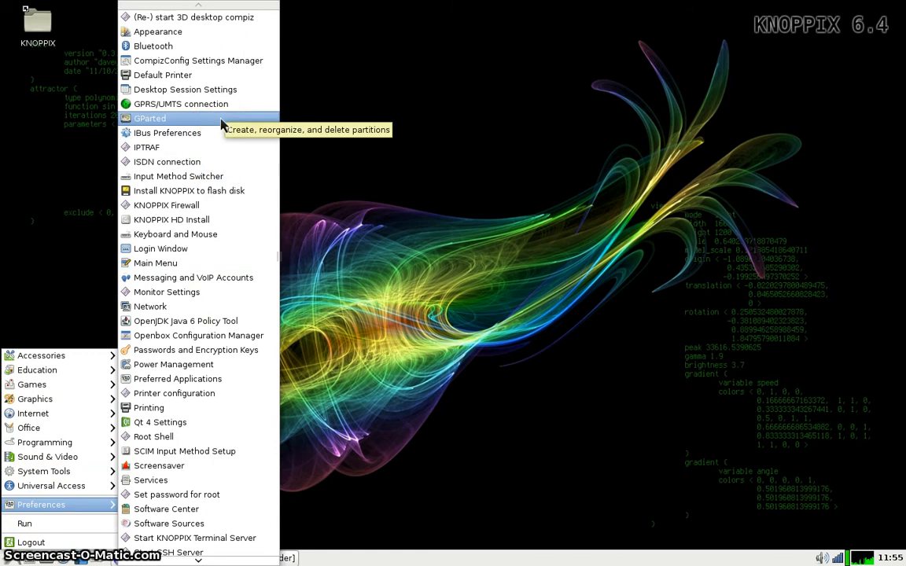
click(149, 118)
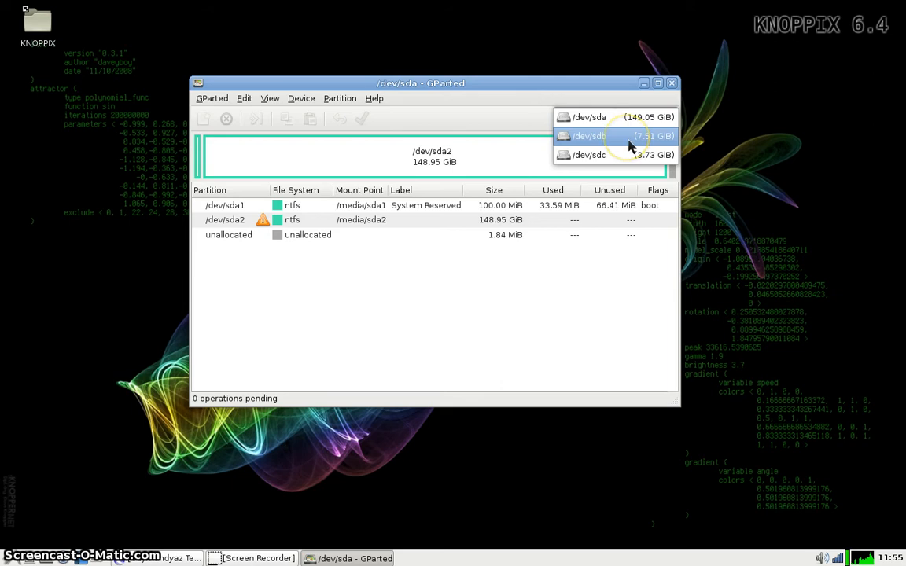
mouse_move(625, 155)
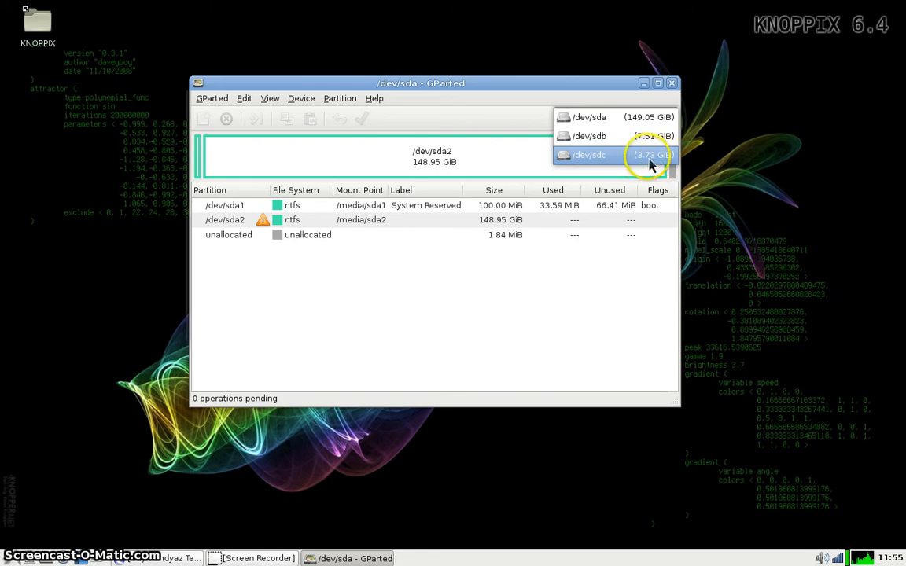
Switch GParted's device selector to the 3.73 GiB /dev/sdc drive
click(589, 155)
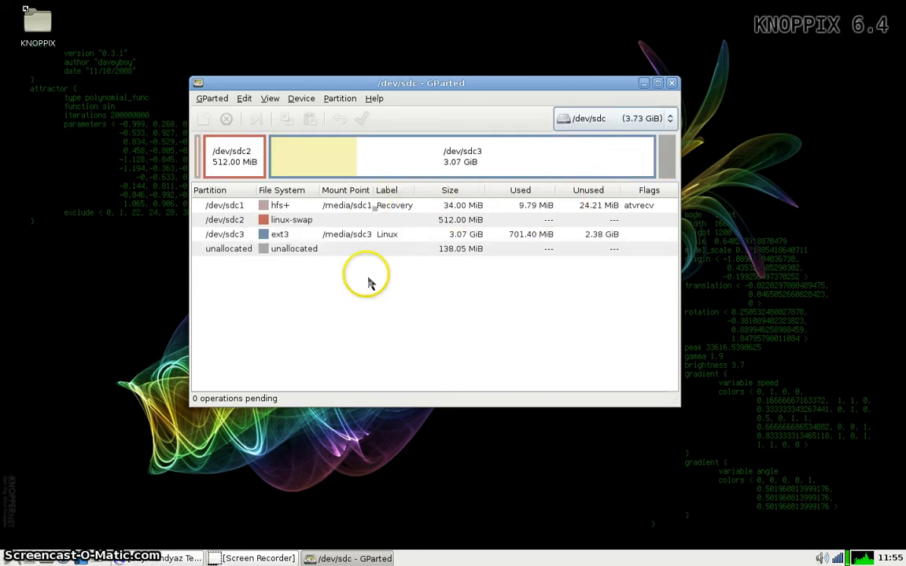
mouse_move(298, 210)
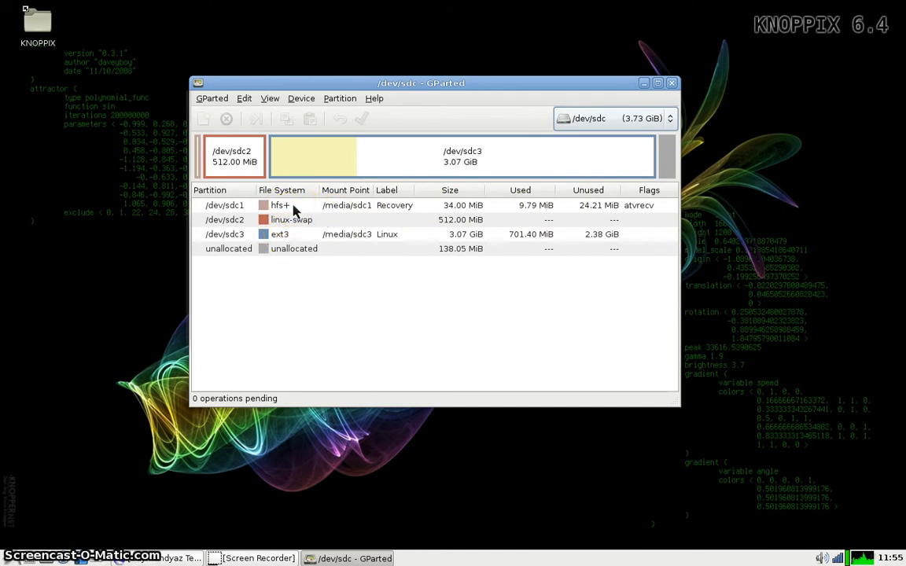
Mount hfs+ /dev/sdc1 at /media/sdc1 and ext3 /dev/sdc3 at /media/sdc3
right_click(224, 205)
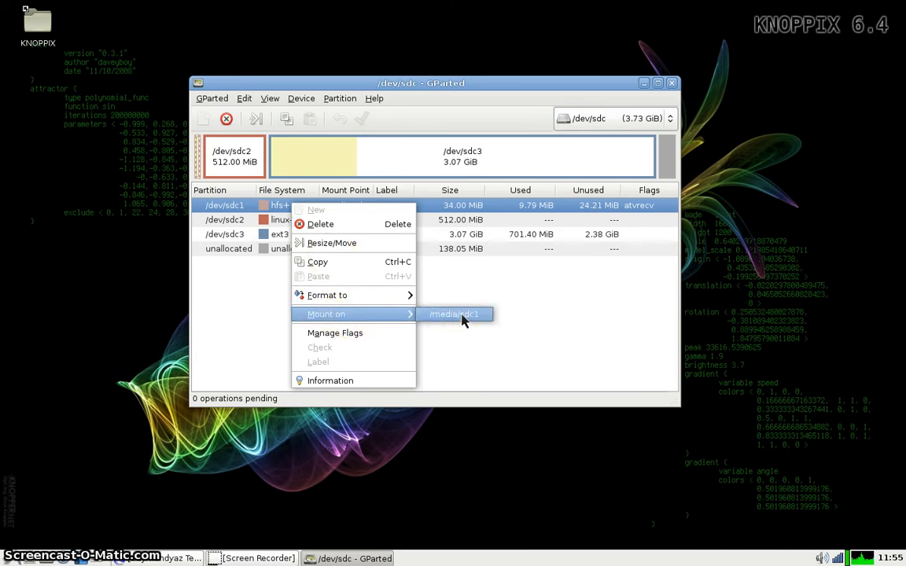
click(454, 314)
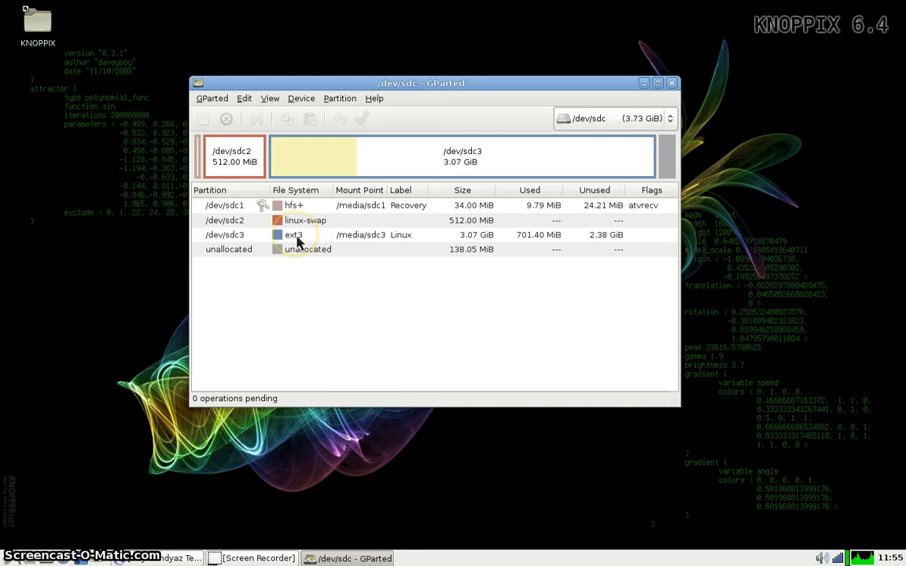
right_click(224, 234)
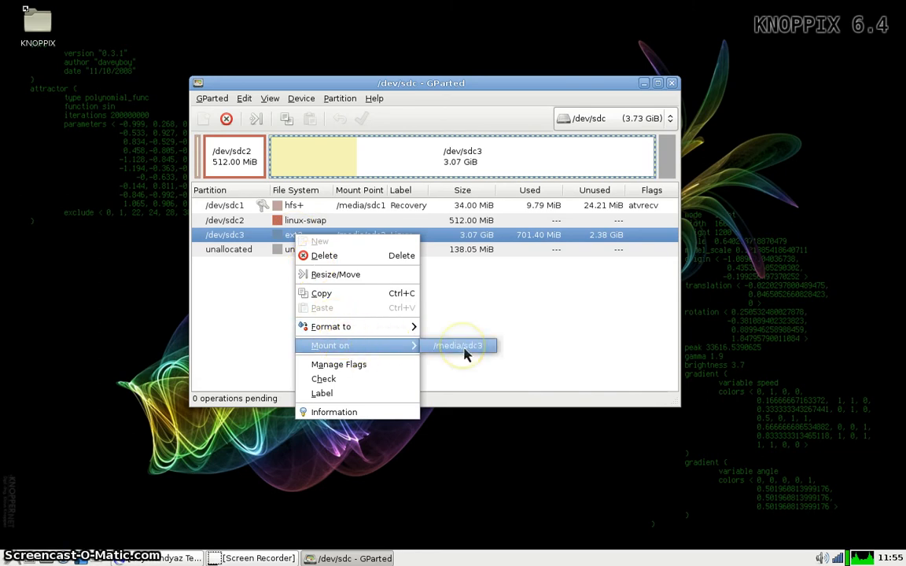
click(457, 345)
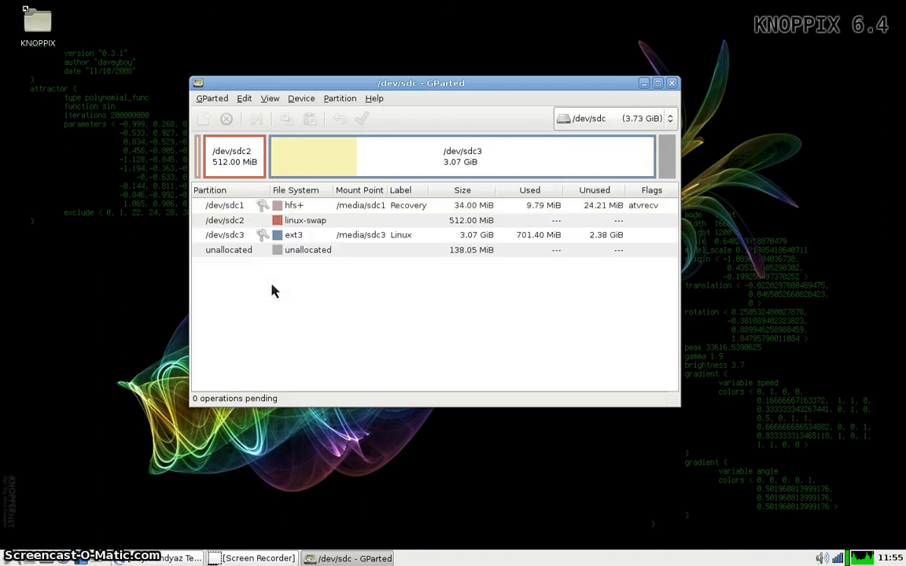
mouse_move(281, 295)
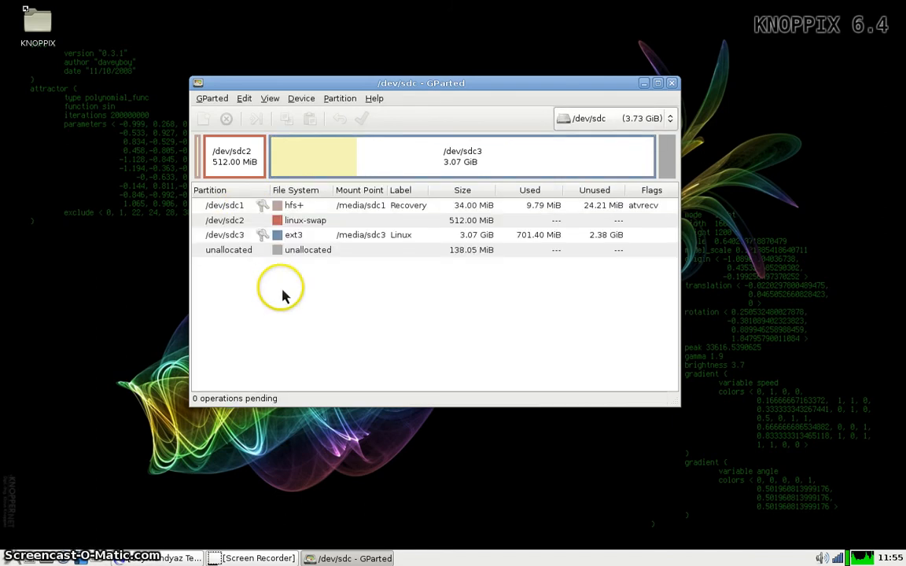
mouse_move(232, 334)
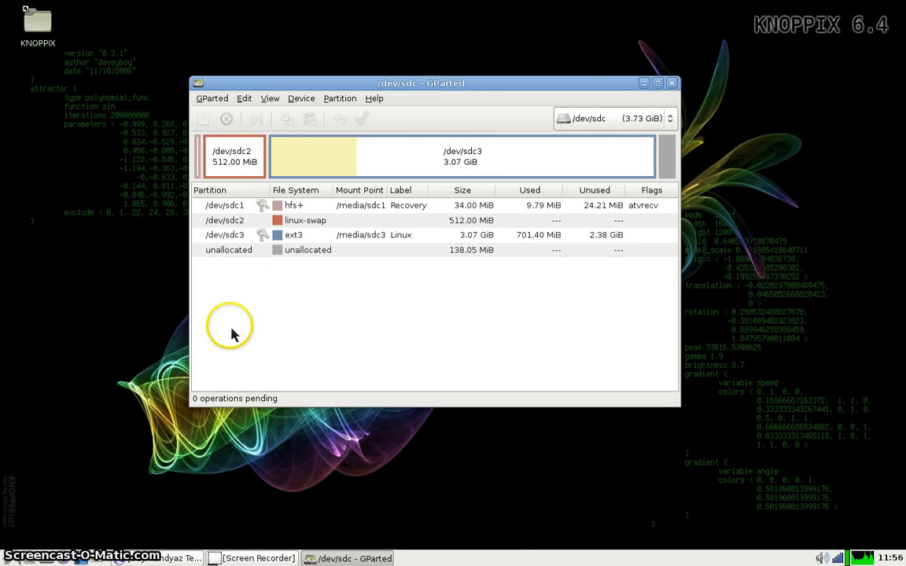
mouse_move(194, 367)
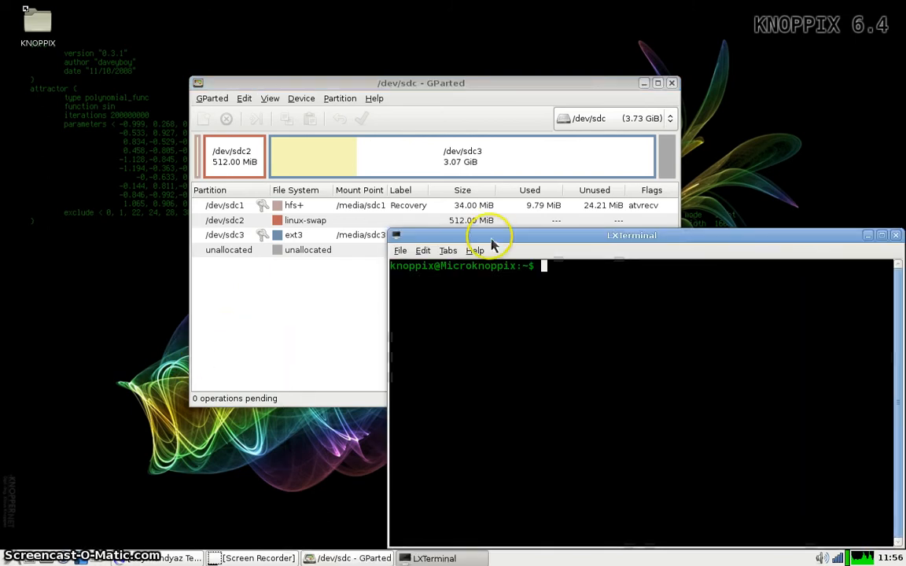
Move the terminal window up and enter the cd /media/sdc1 command
drag(631, 235, 580, 40)
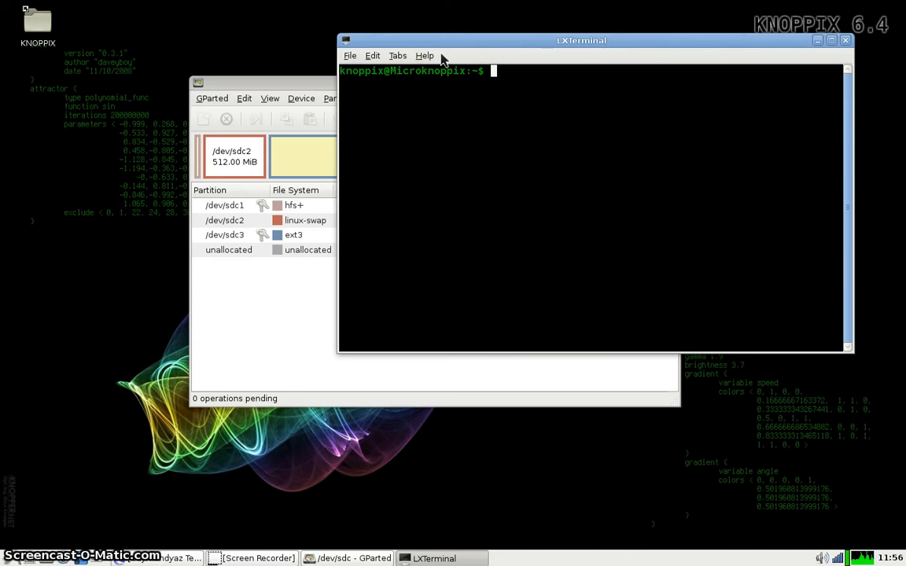
text(cd /)
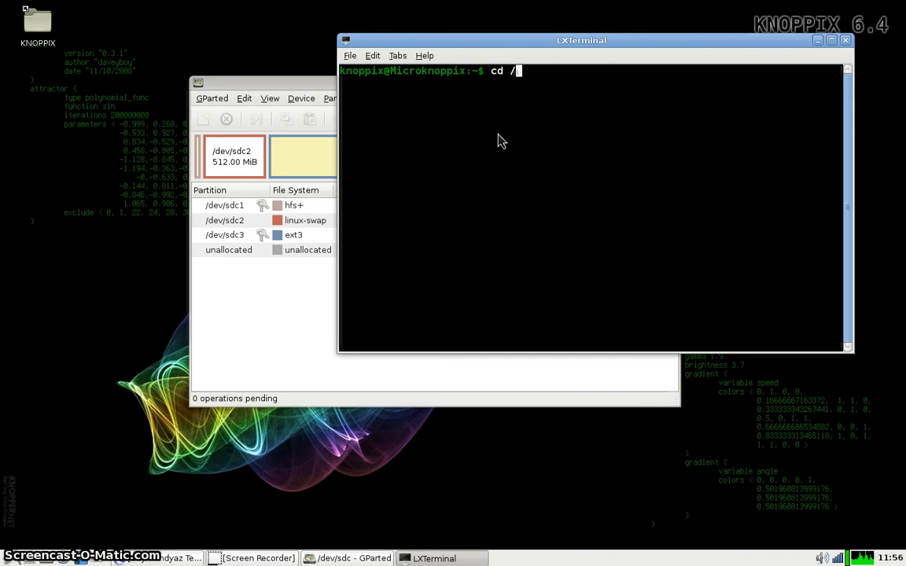
text(media/)
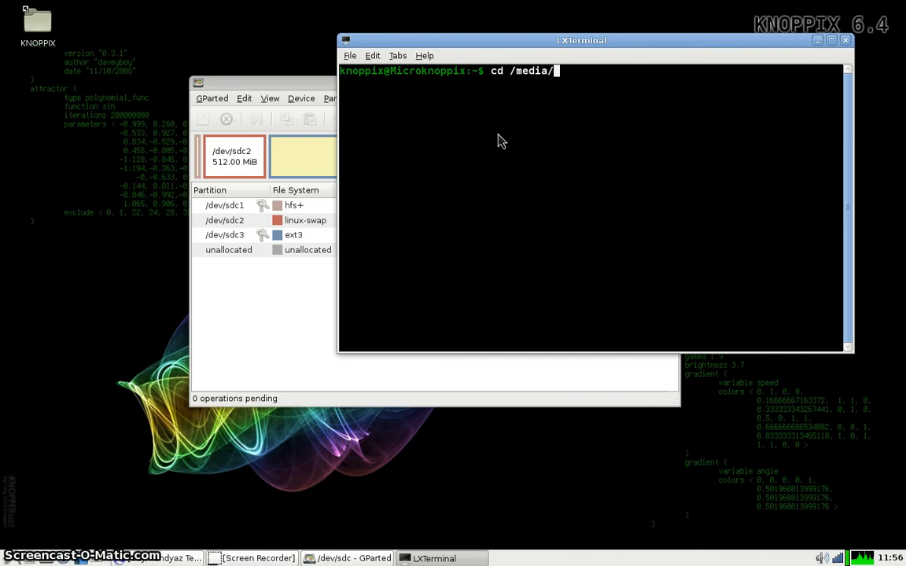
text(sdc1)
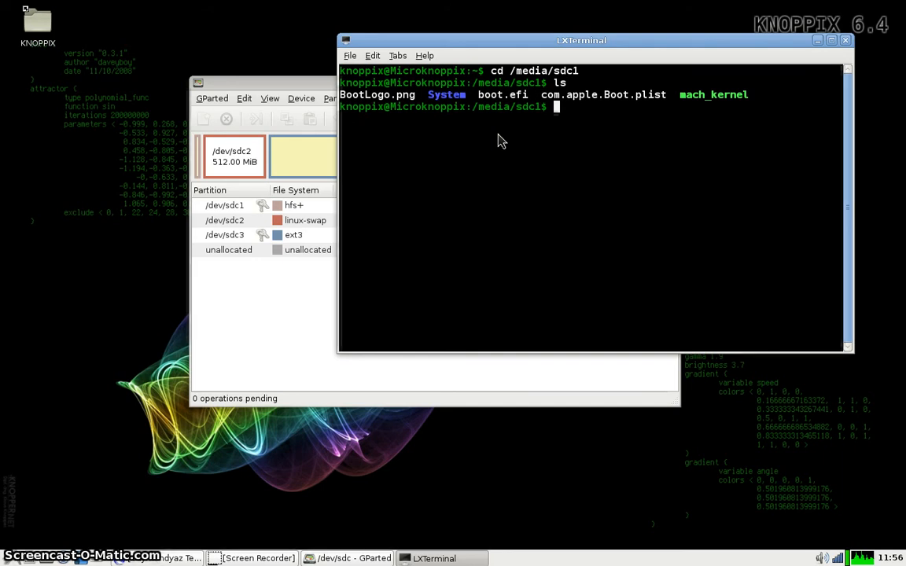
Open com.apple.Boot.plist in Leafpad as root with sudo leafpad
text(su)
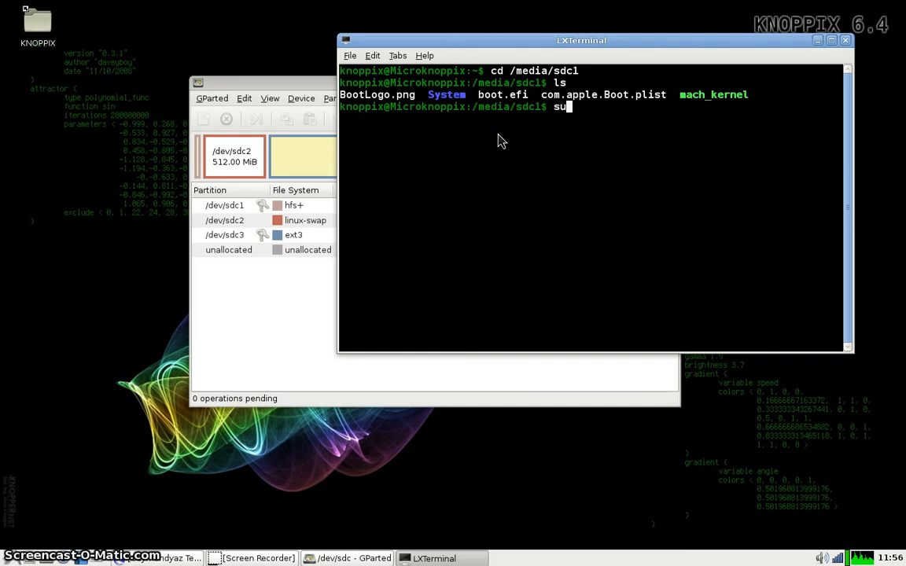
text(do l)
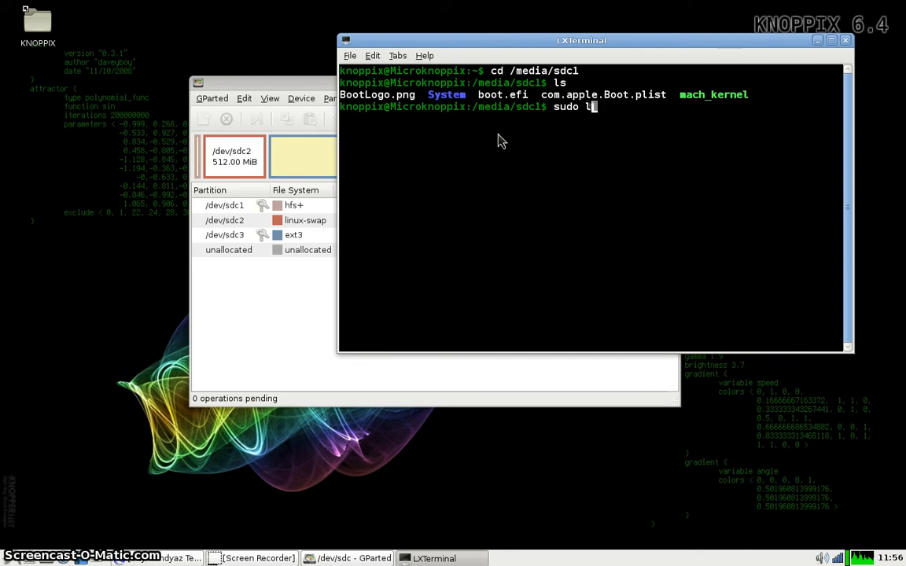
text(eafpad)
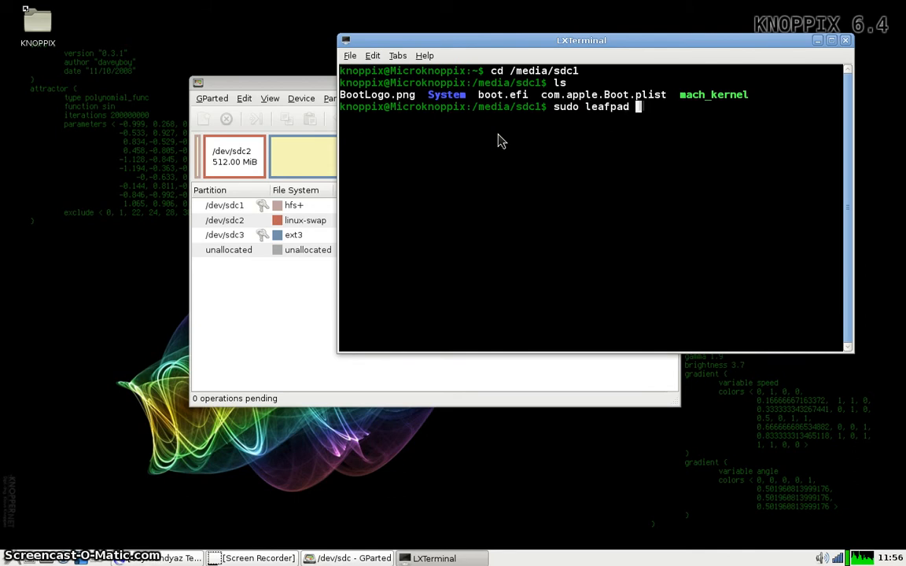
text(com.apple.Boot.plist)
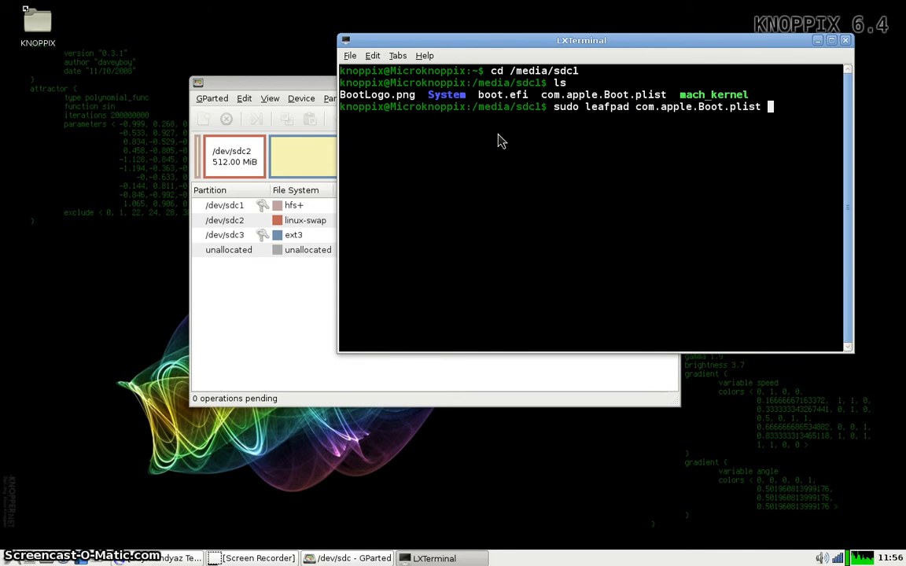
key(Return)
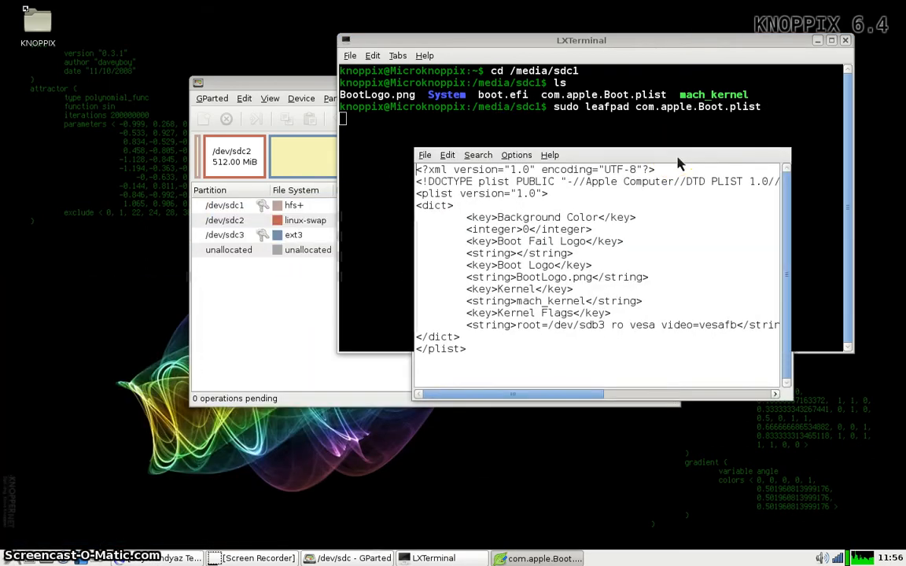
Select sdb3 in the root=/dev/sdb3 kernel flag to inspect the root device
double_click(585, 325)
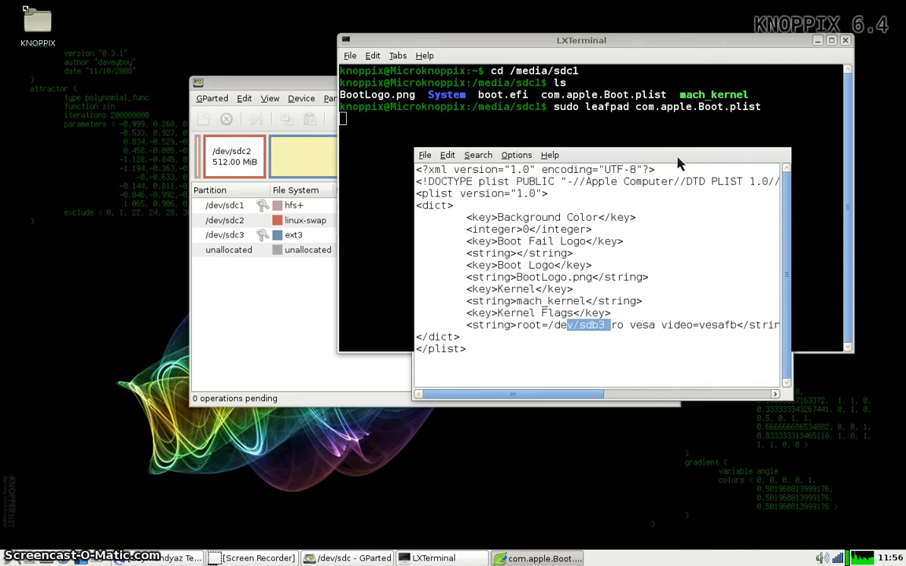
mouse_move(591, 362)
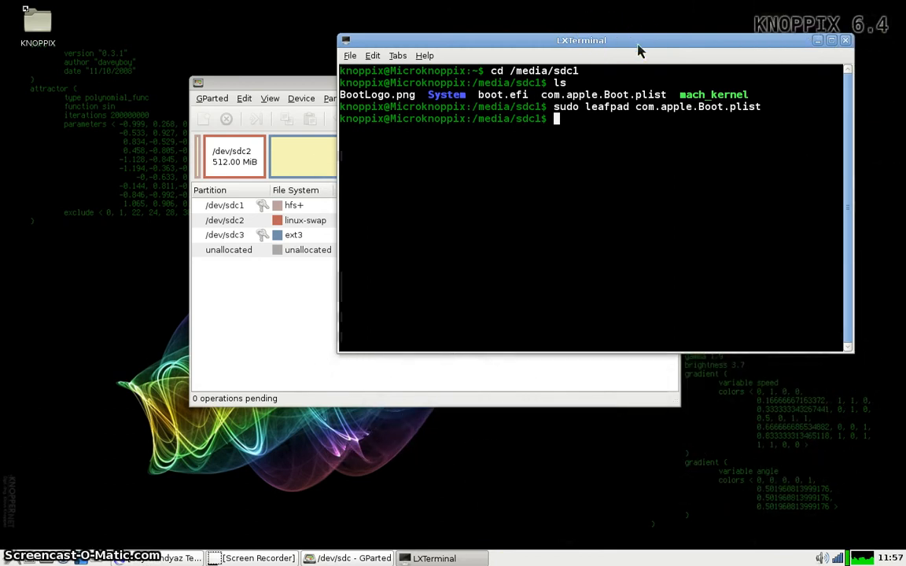
Change the terminal's directory to /media/sdc3
text(cd /media/sdc1)
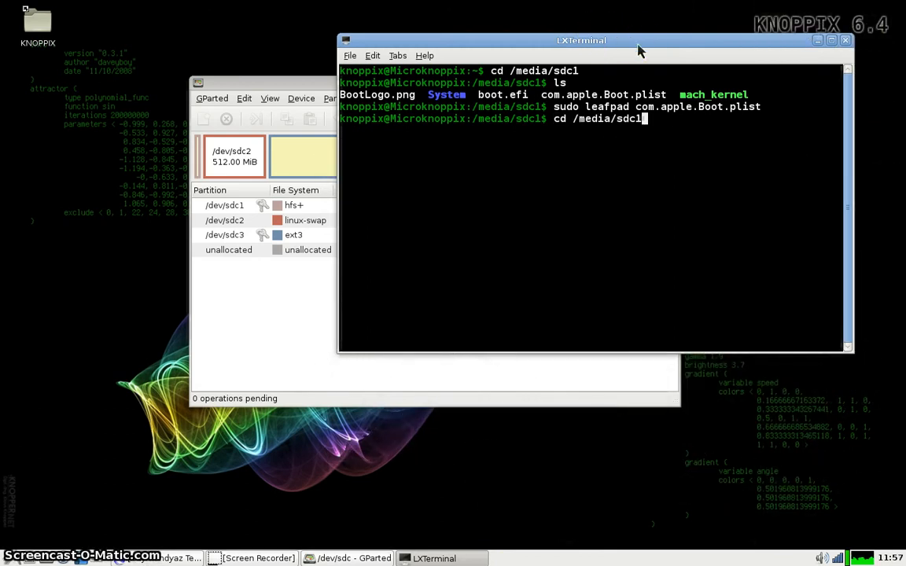
text(3)
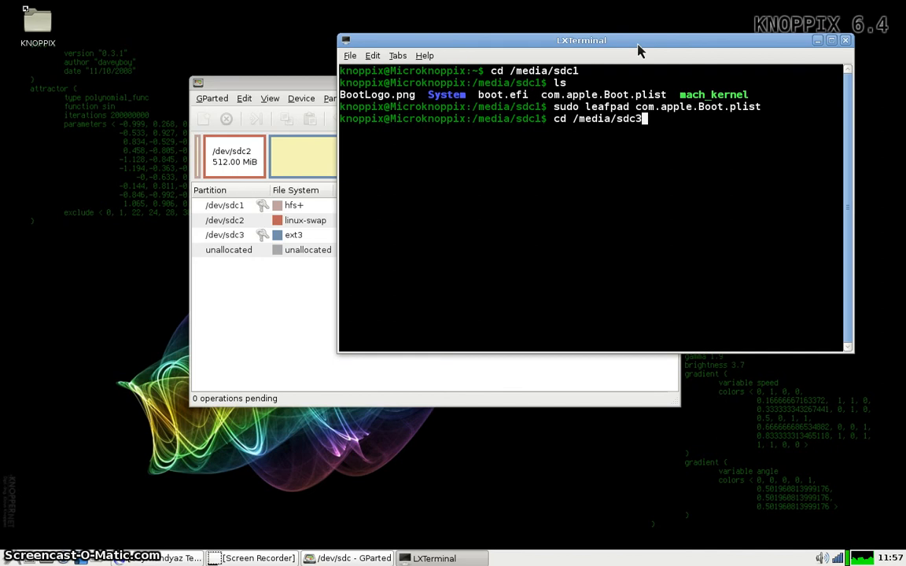
key(Return)
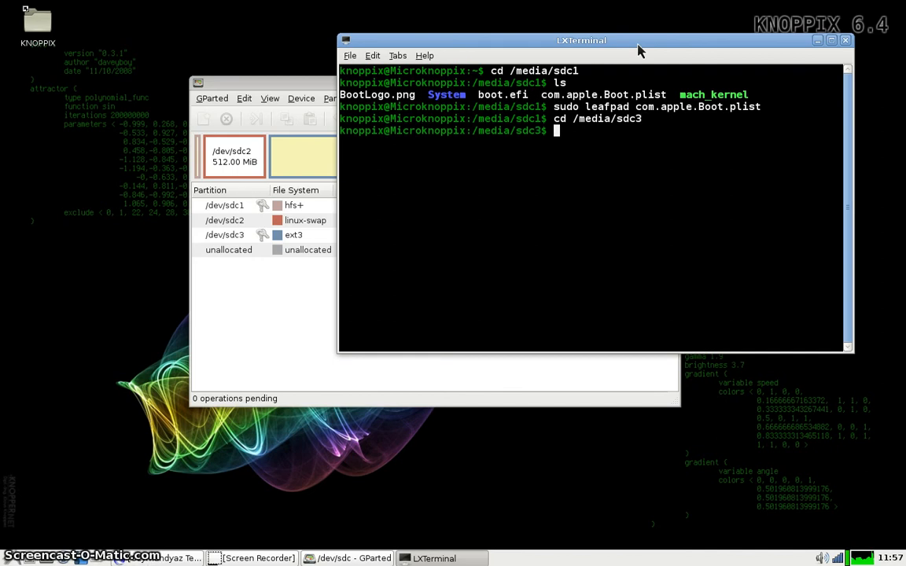
Open etc/fstab in Leafpad as root with sudo leafpad
text(sudo)
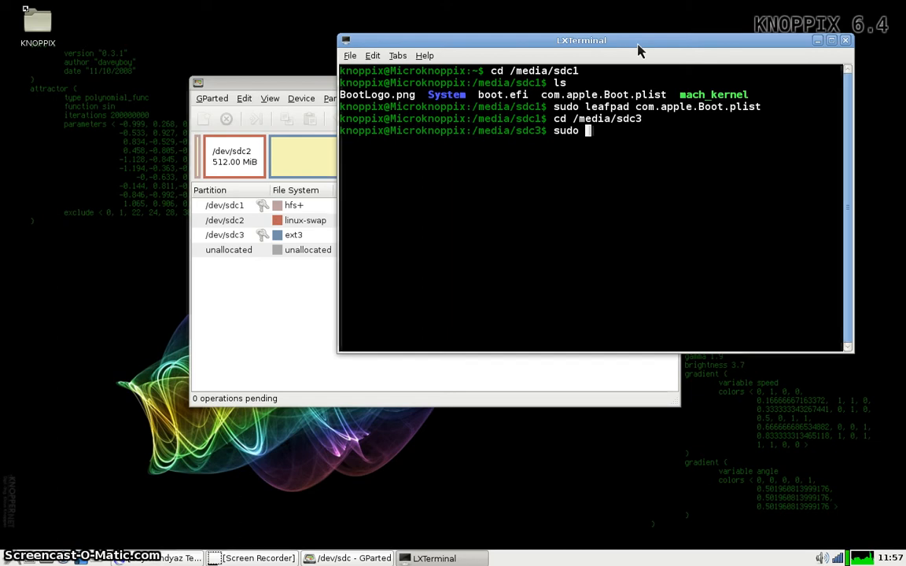
text(nan)
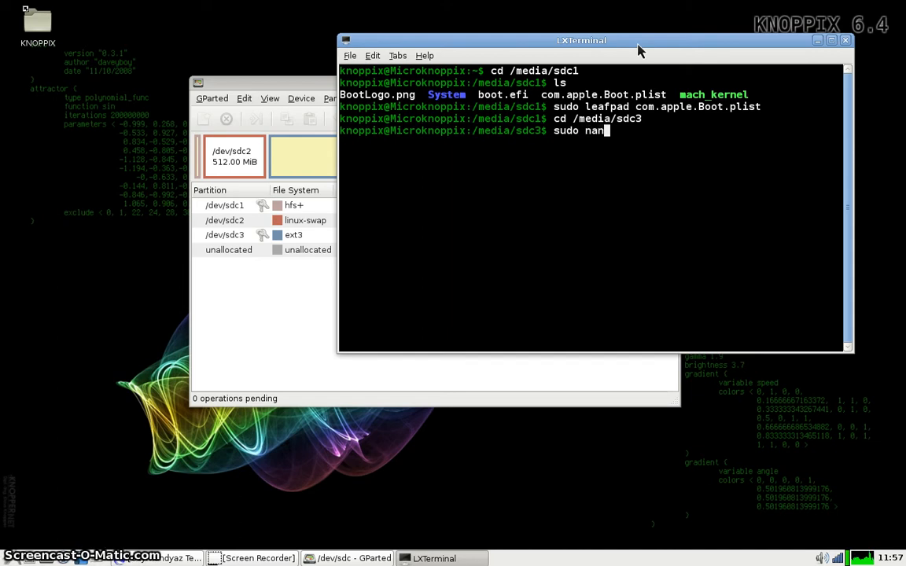
text(leafpad)
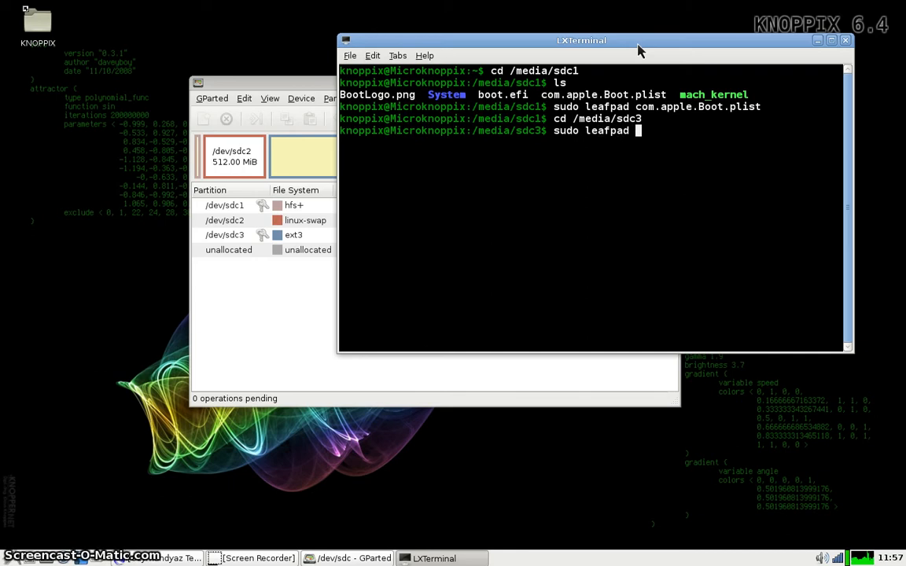
text(etc/)
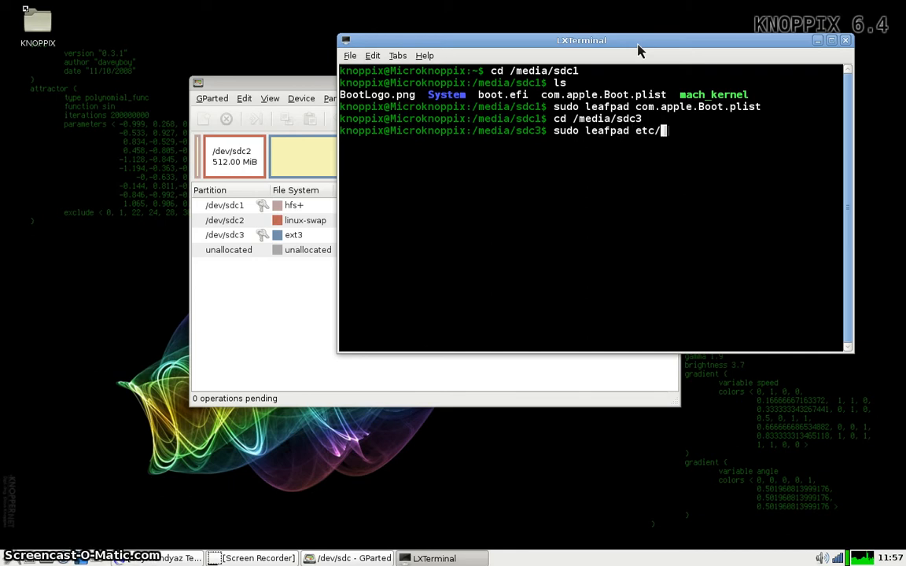
text(fst)
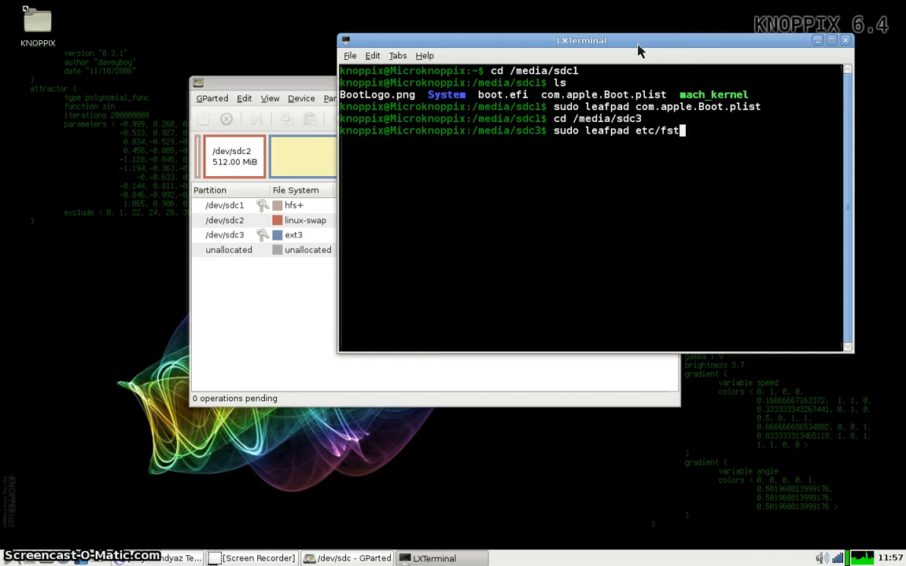
text(ab)
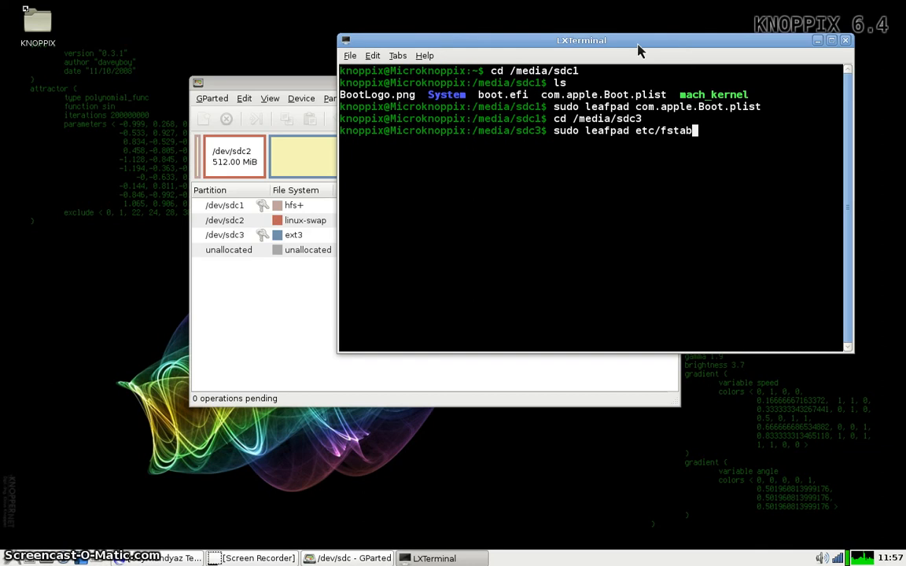
key(Return)
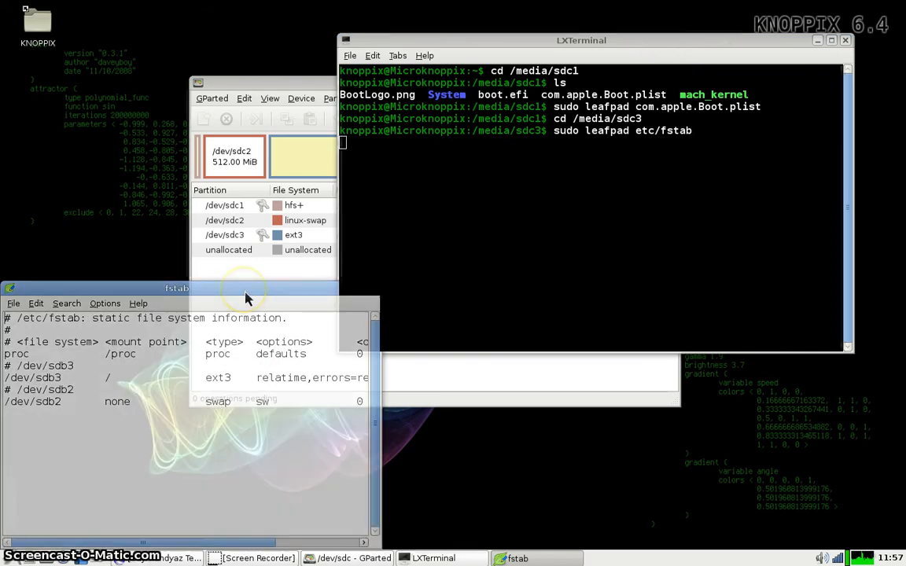
Change the fstab root and swap entries to /dev/sda3 and /dev/sda2, and save
drag(176, 288, 259, 216)
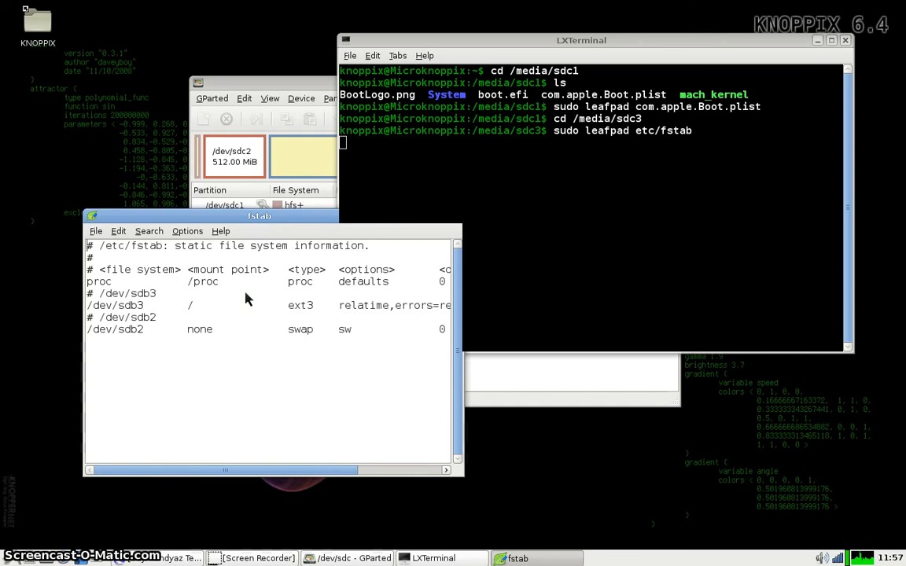
mouse_move(173, 327)
text(a)
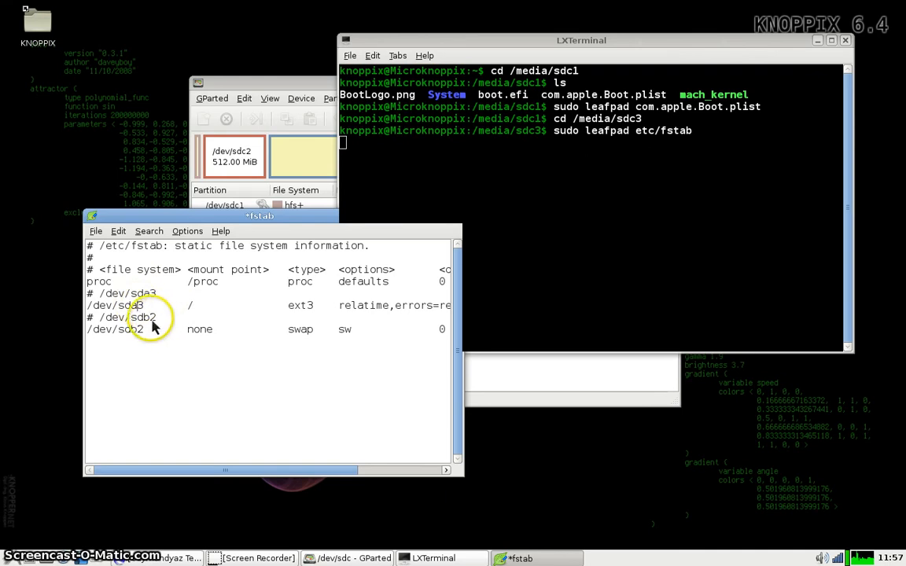
mouse_move(144, 346)
text(a)
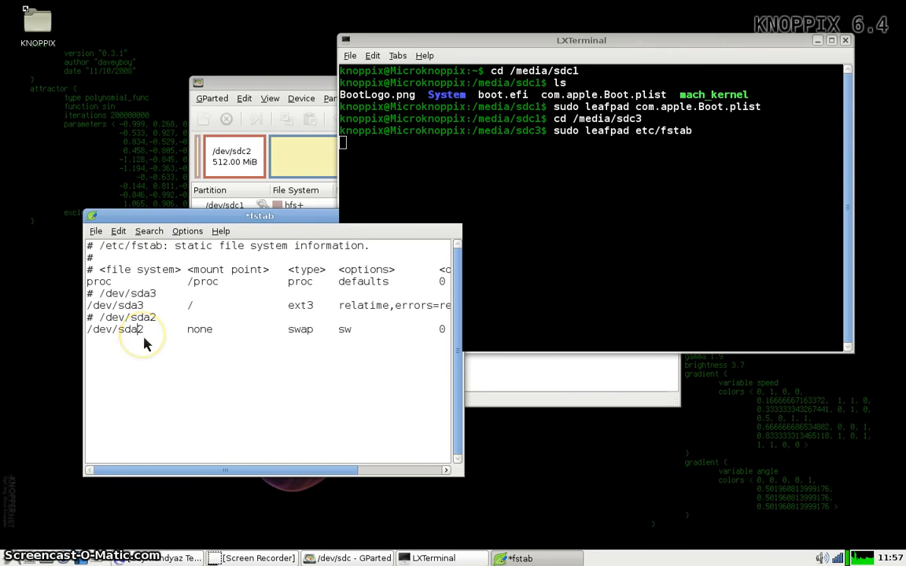
click(95, 230)
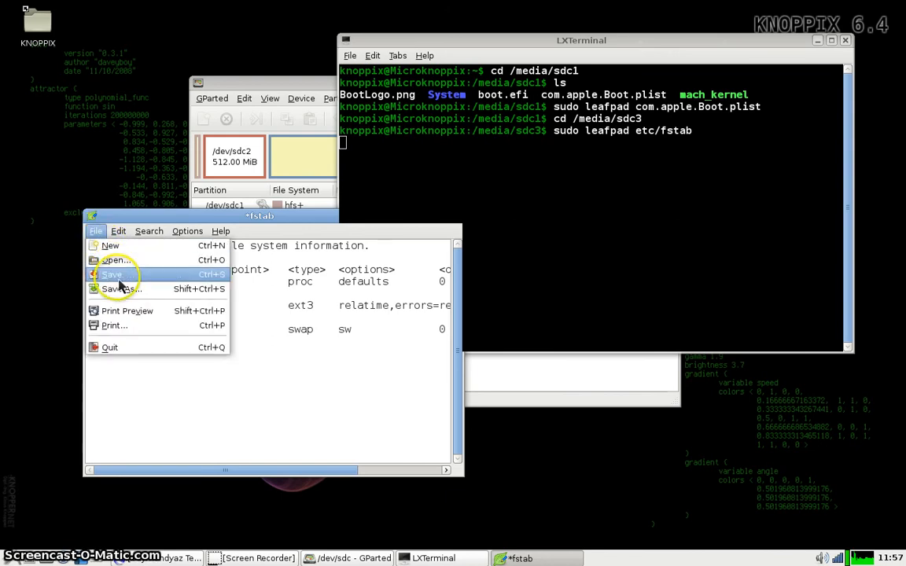
click(111, 274)
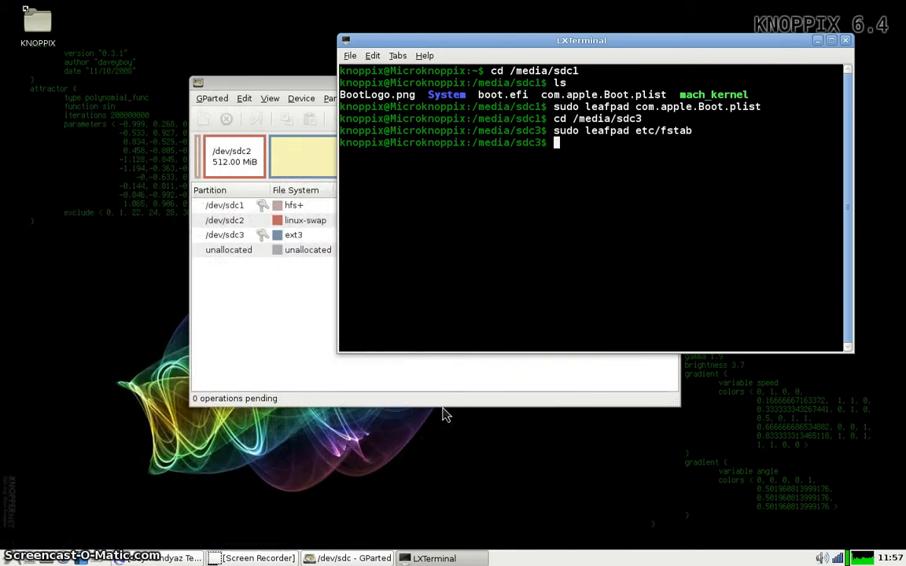
mouse_move(452, 360)
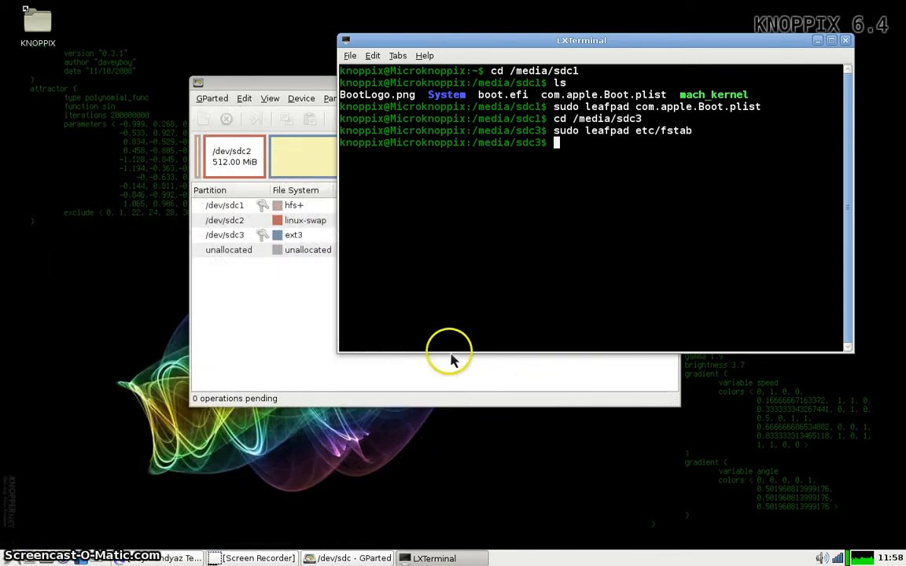
mouse_move(341, 412)
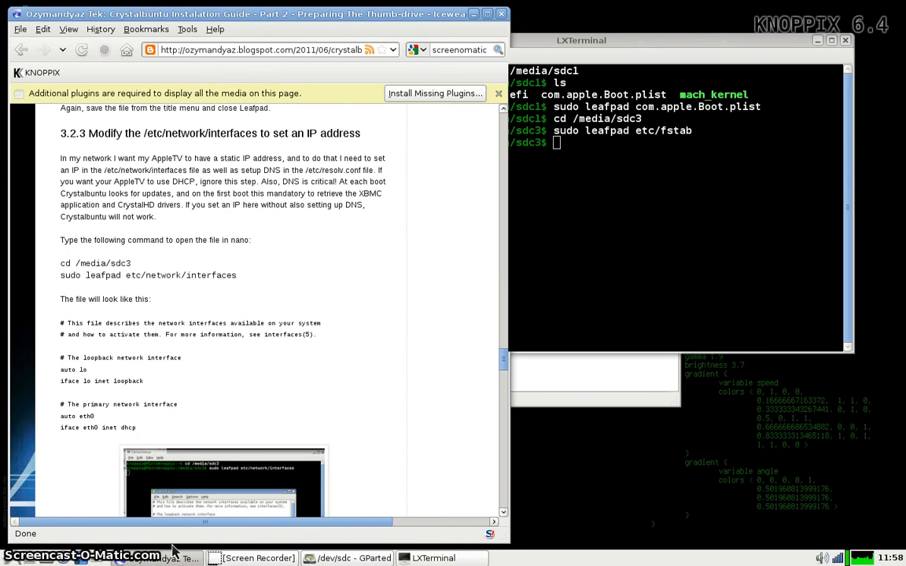
Copy the guide's leafpad command for etc/network/interfaces and run it
double_click(148, 275)
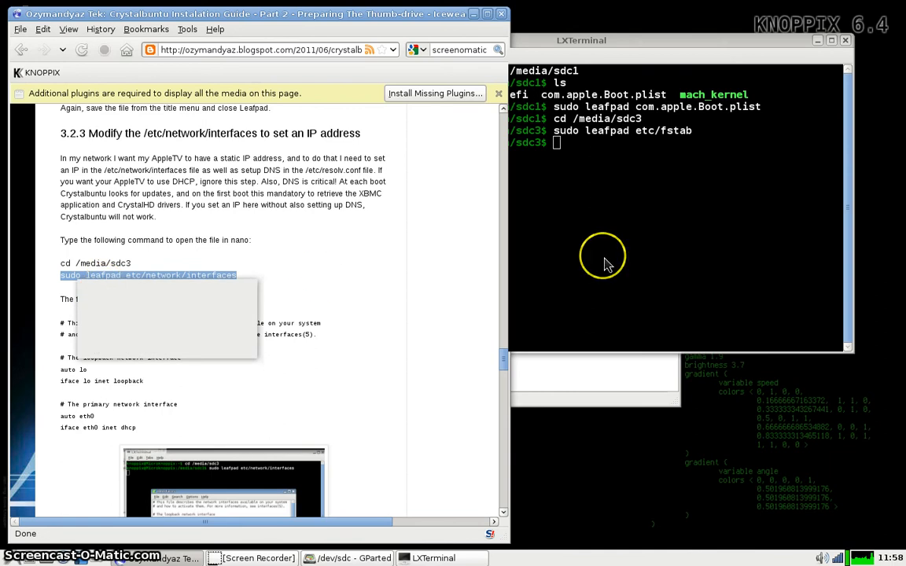
right_click(602, 257)
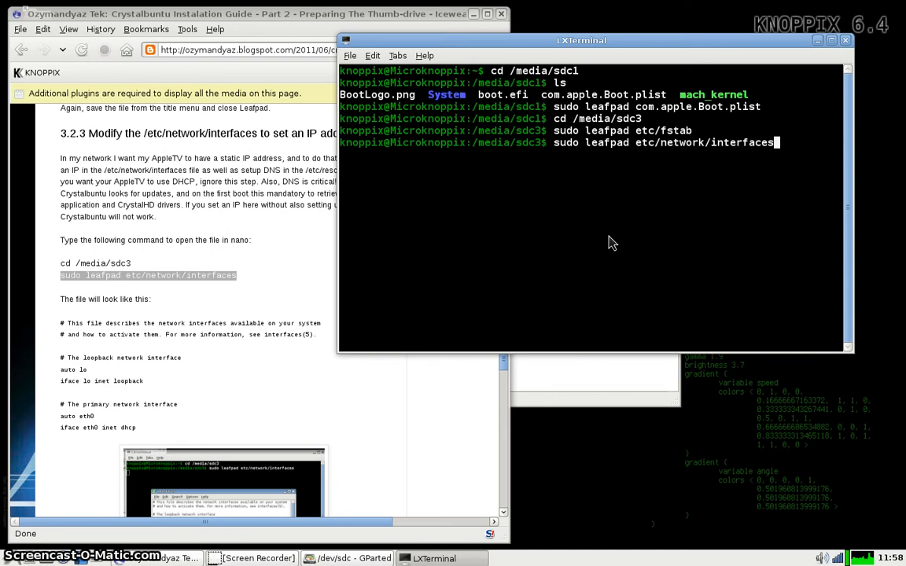
key(Return)
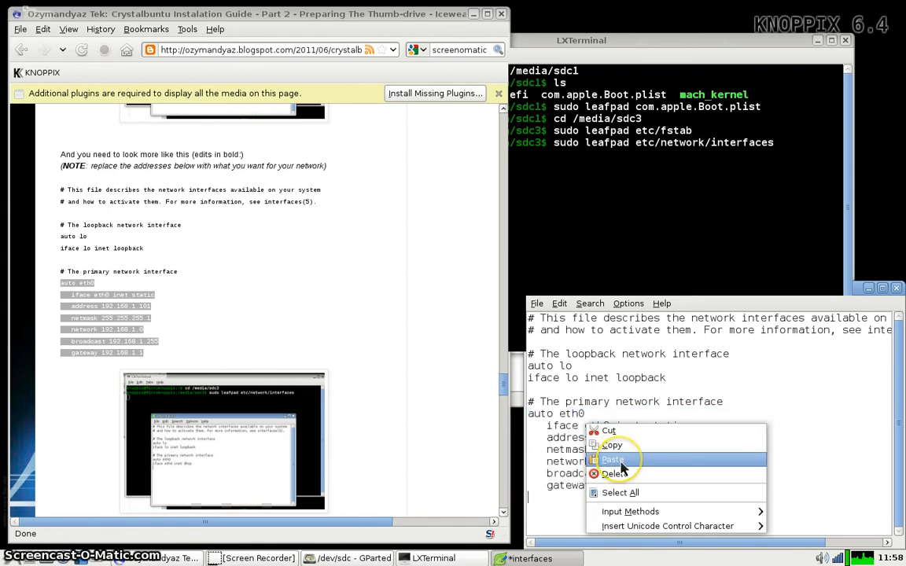
Paste the static eth0 block (192.168.1.101, gateway 192.168.1.1) and save
click(613, 460)
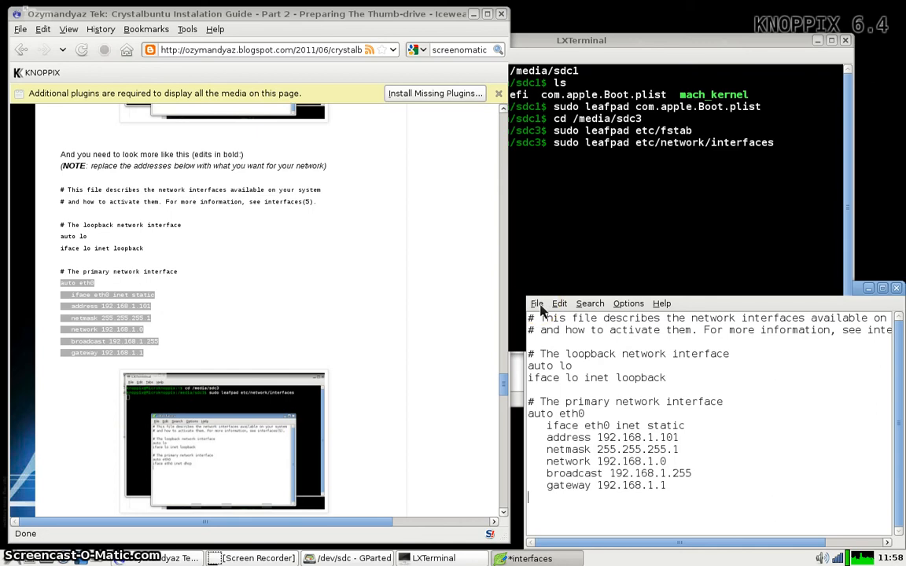
click(536, 304)
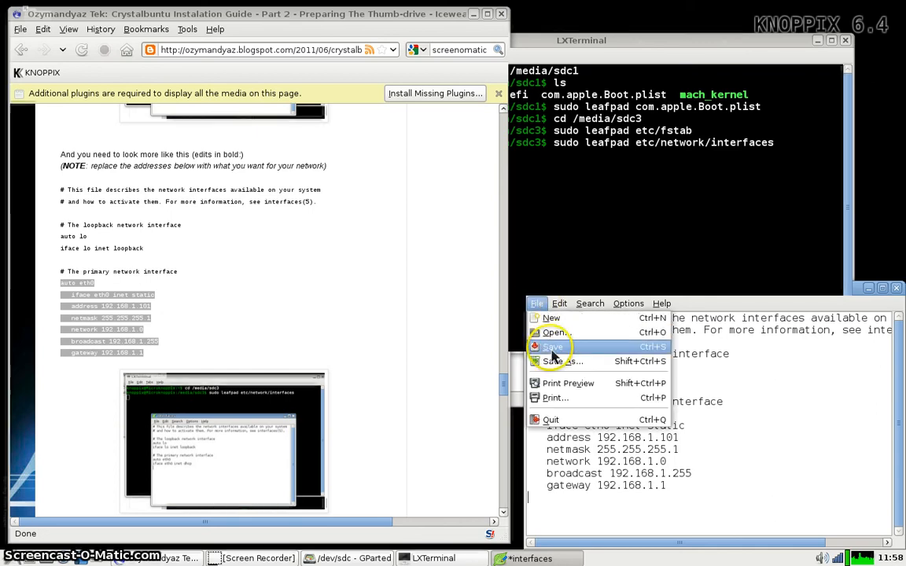
click(552, 347)
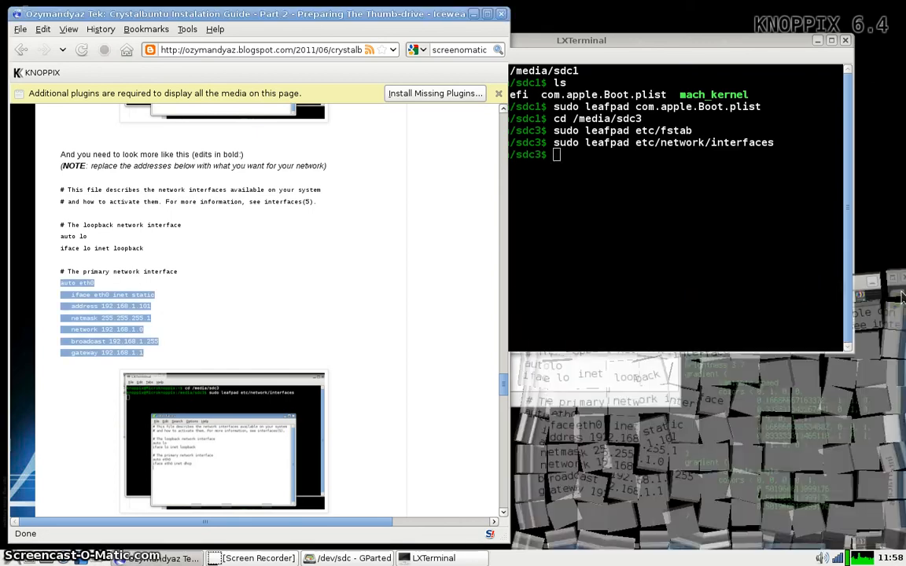
scroll(down, 3)
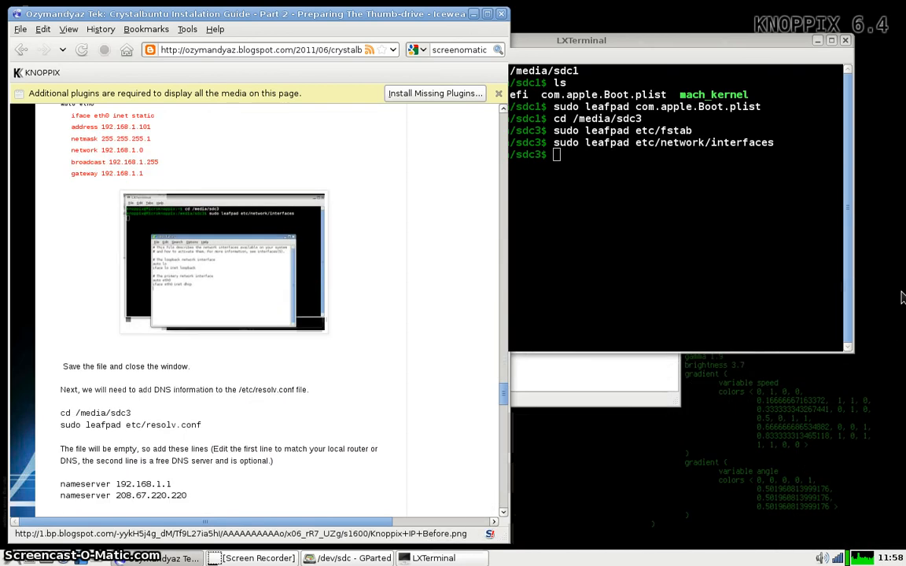
Copy the guide's resolv.conf leafpad command and paste it into the terminal
scroll(down, 3)
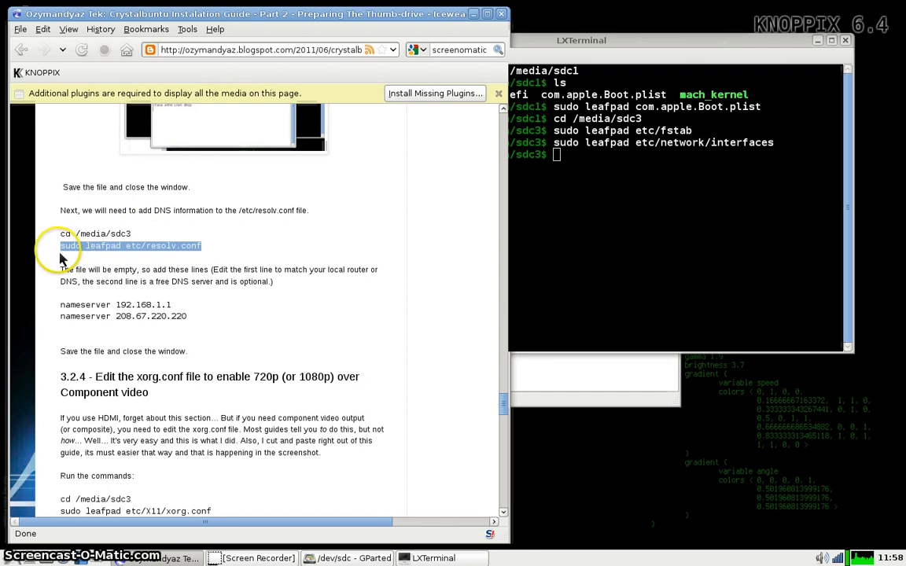
right_click(131, 245)
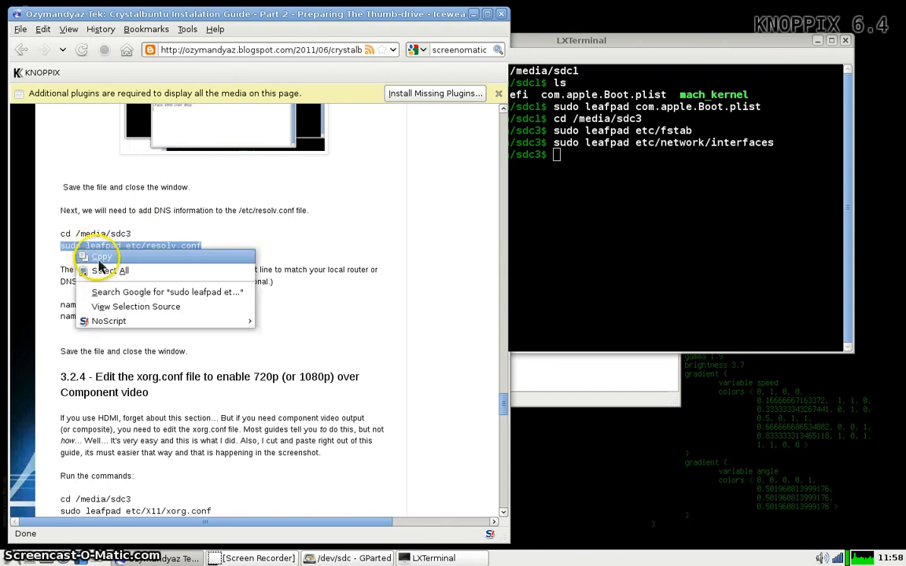
right_click(511, 246)
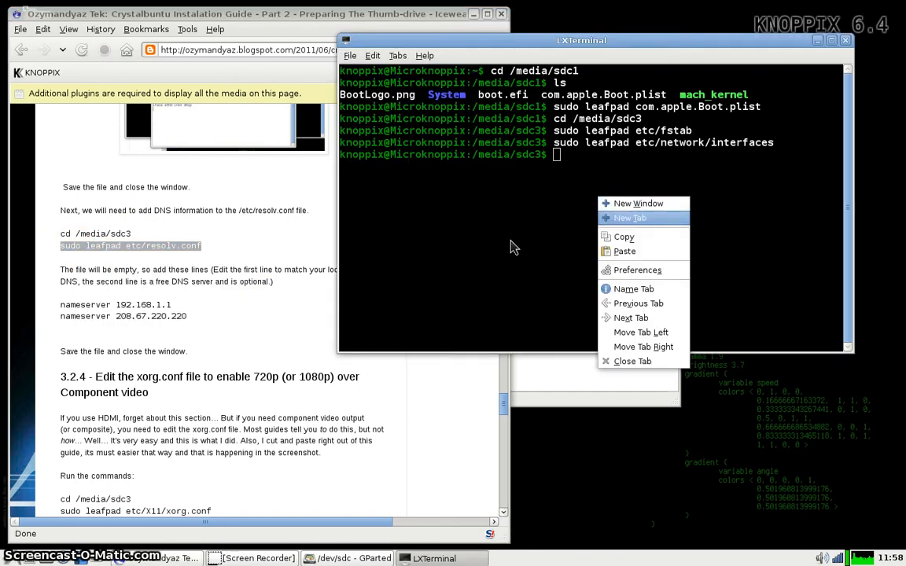
click(624, 250)
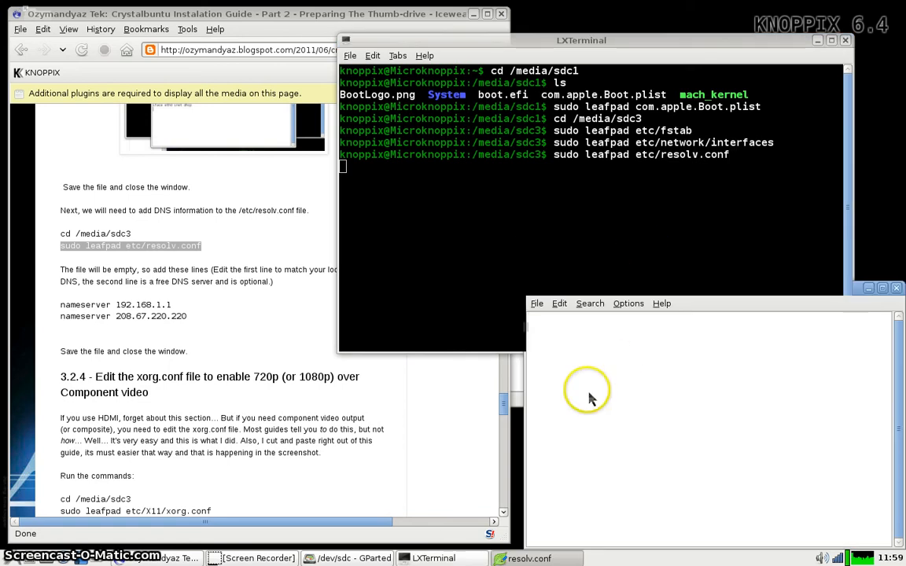
mouse_move(592, 399)
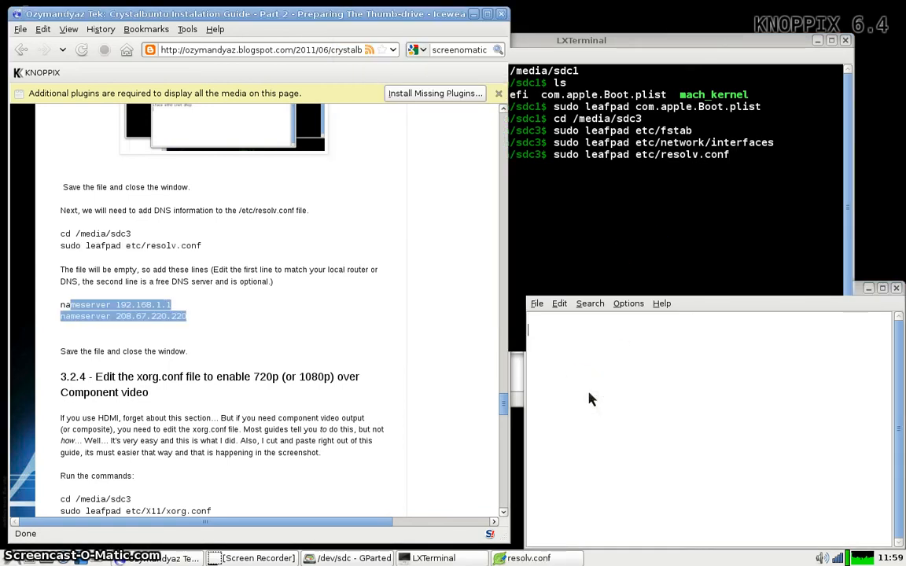
Paste nameservers 192.168.1.1 and 208.67.220.220 into resolv.conf, then save and quit
right_click(118, 309)
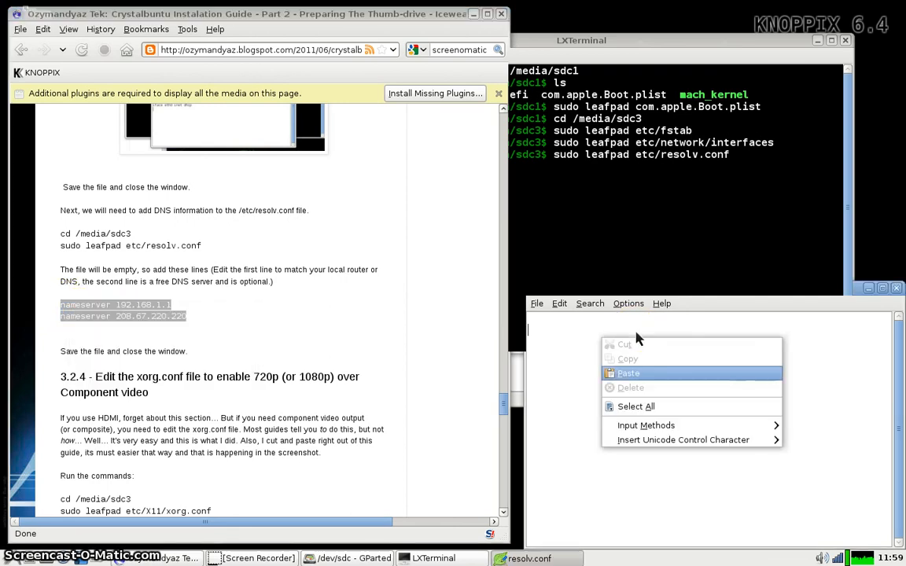
click(628, 373)
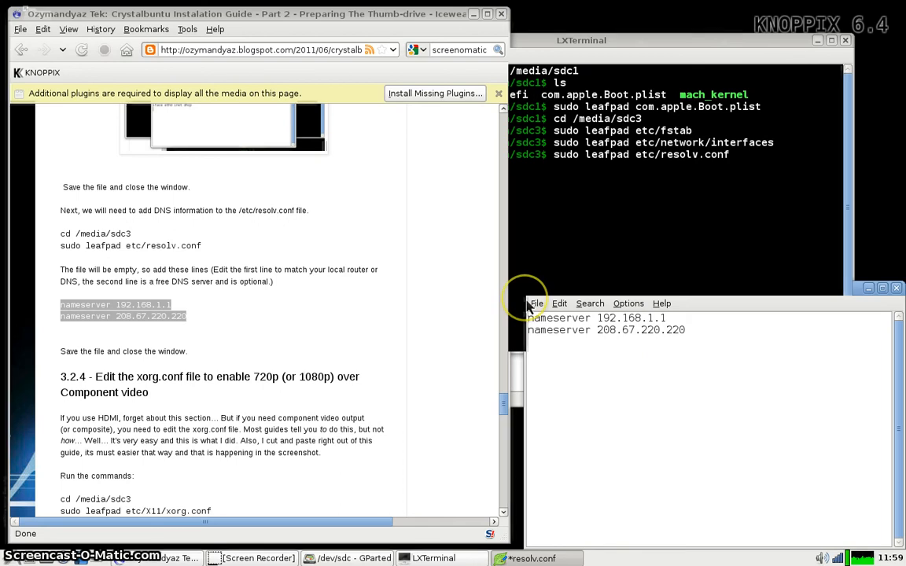
click(535, 303)
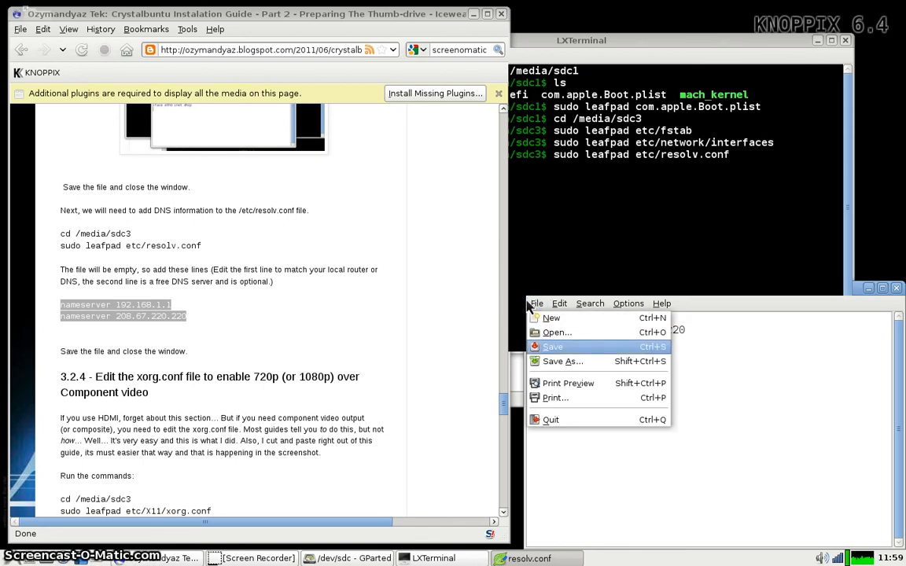
click(553, 347)
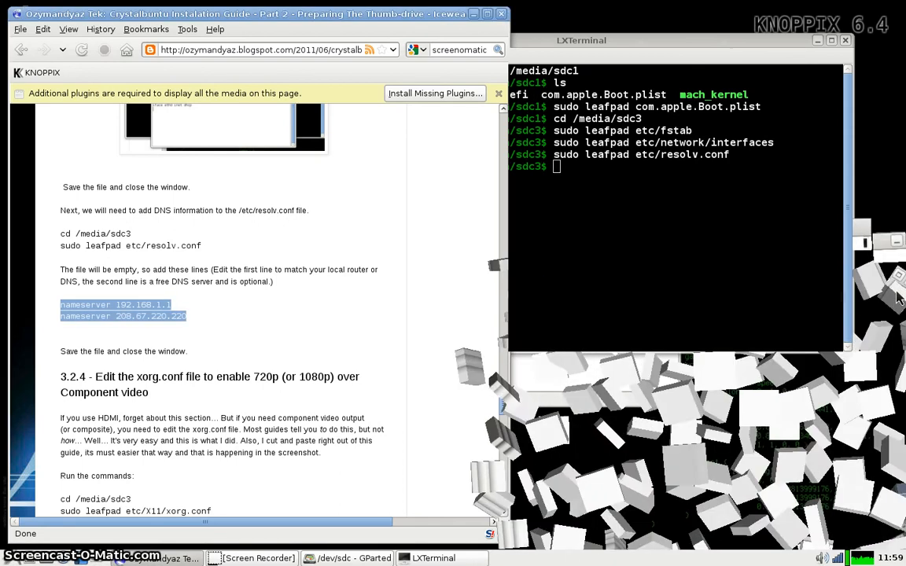
scroll(down, 3)
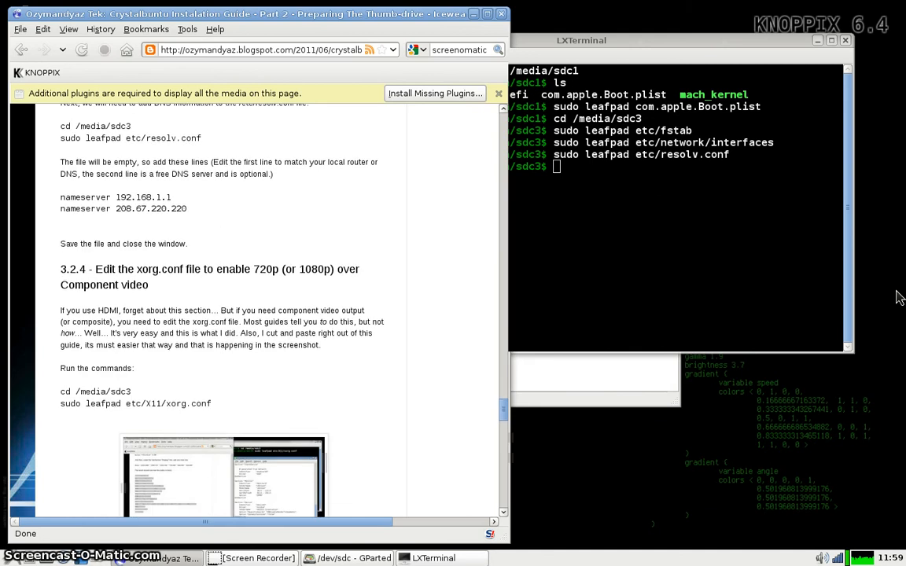
Paste and run sudo leafpad etc/X11/xorg.conf in the terminal
scroll(down, 3)
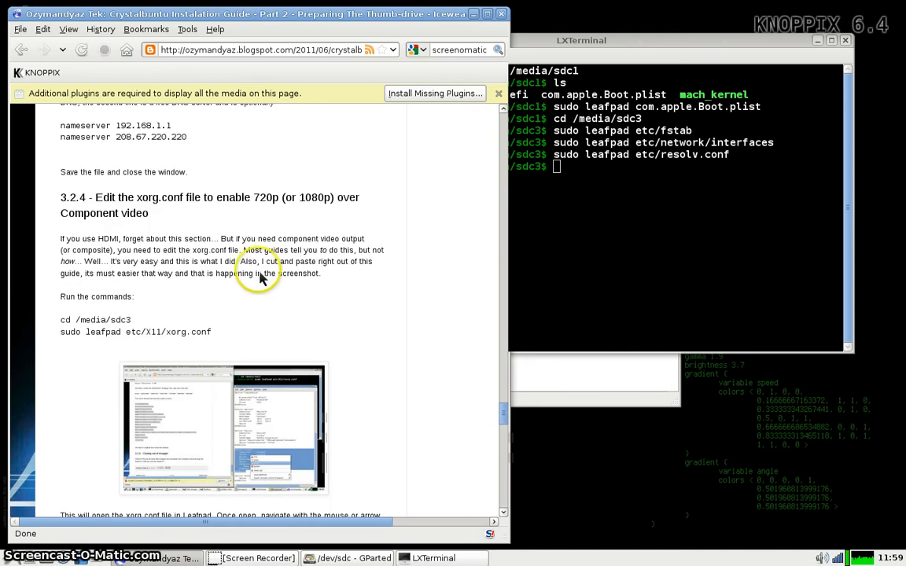
mouse_move(228, 340)
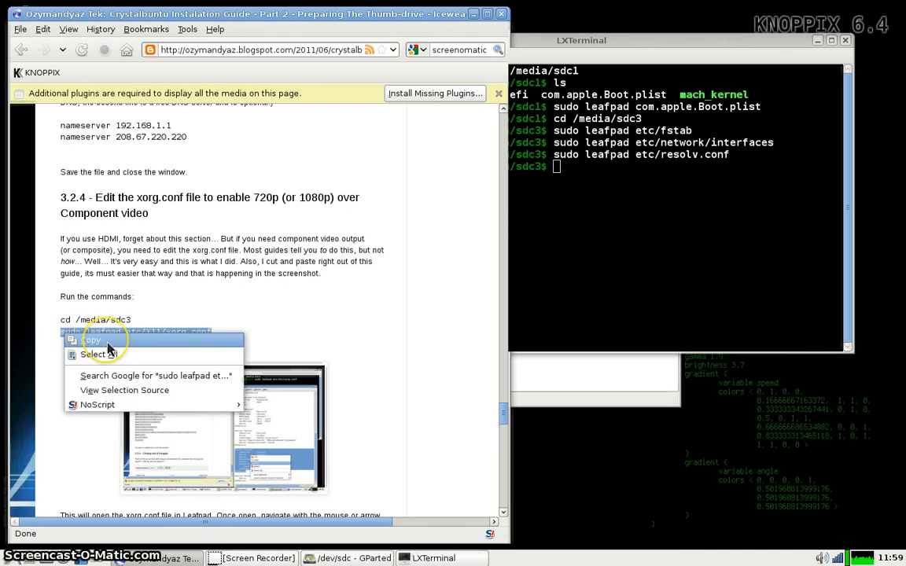
mouse_move(106, 341)
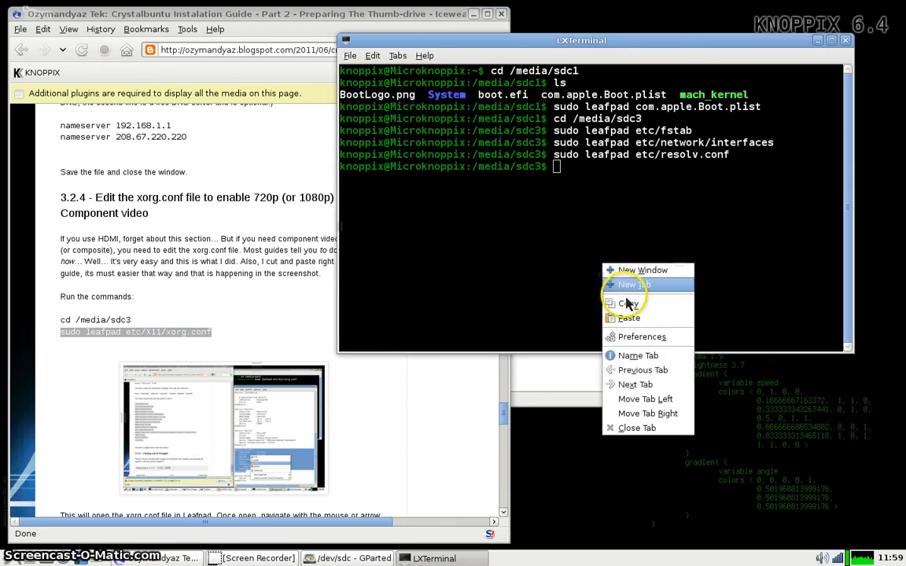
click(628, 303)
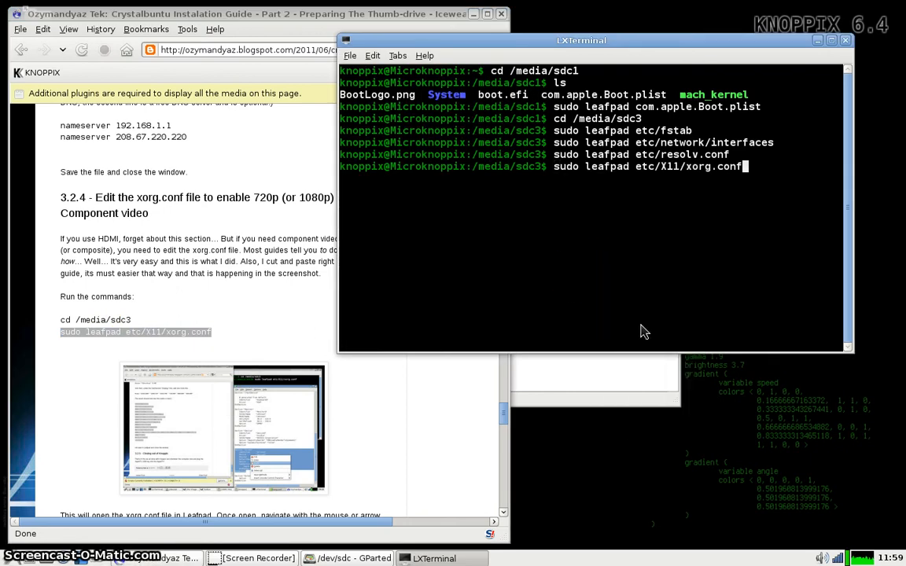
key(Return)
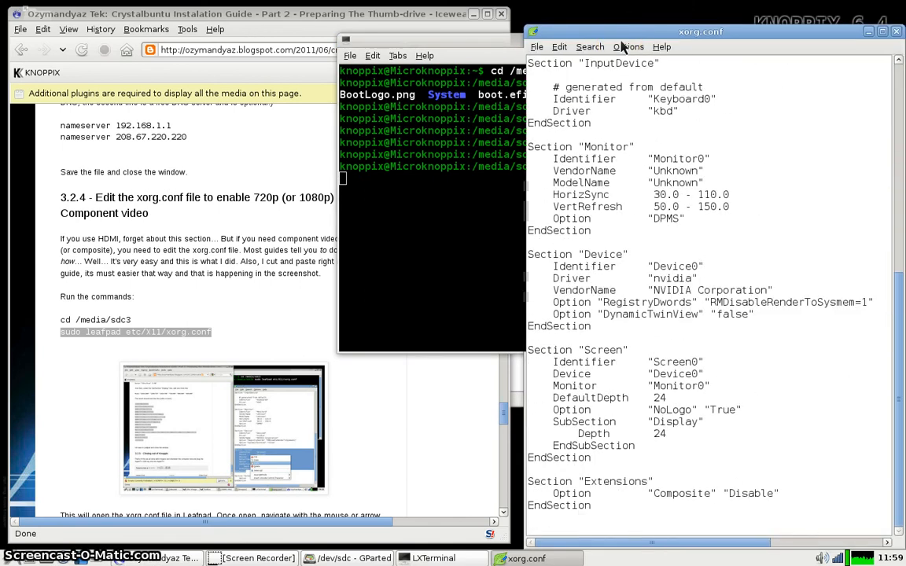
mouse_move(527, 262)
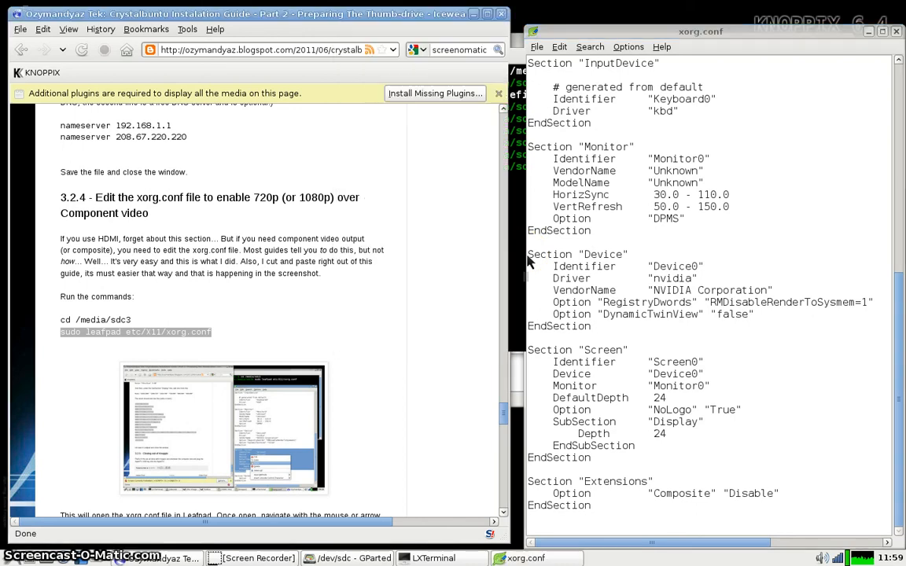
Copy the four TV component Option lines from the guide into xorg.conf's Screen section under Monitor
scroll(down, 3)
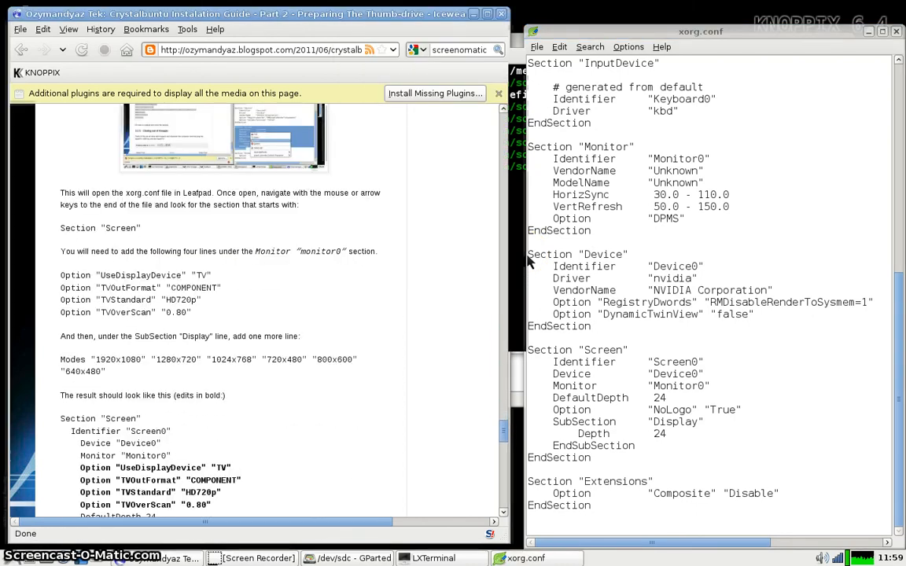
scroll(down, 3)
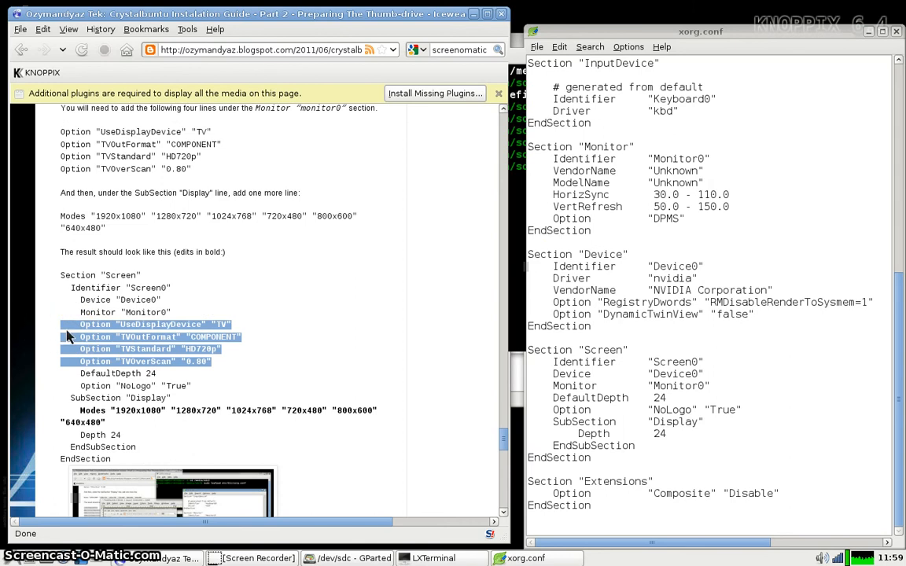
right_click(149, 338)
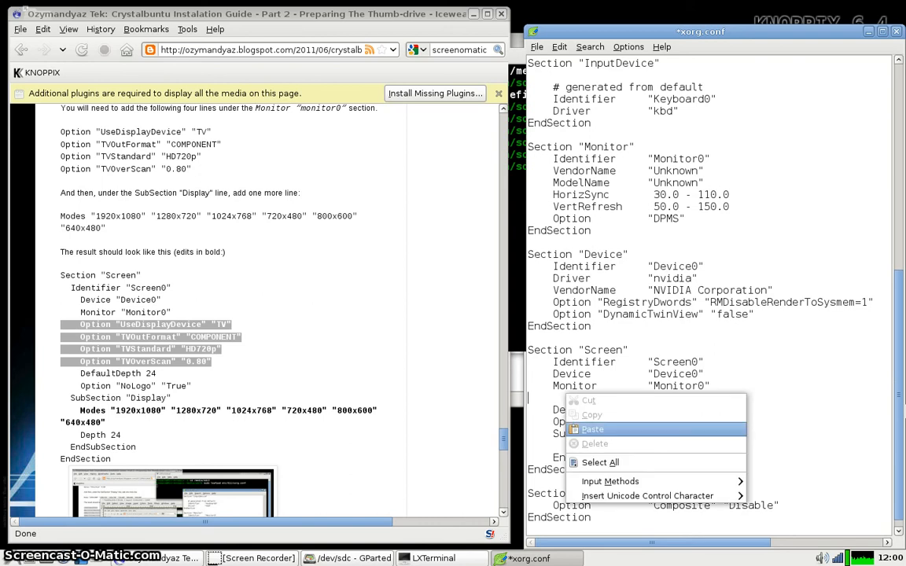
click(592, 429)
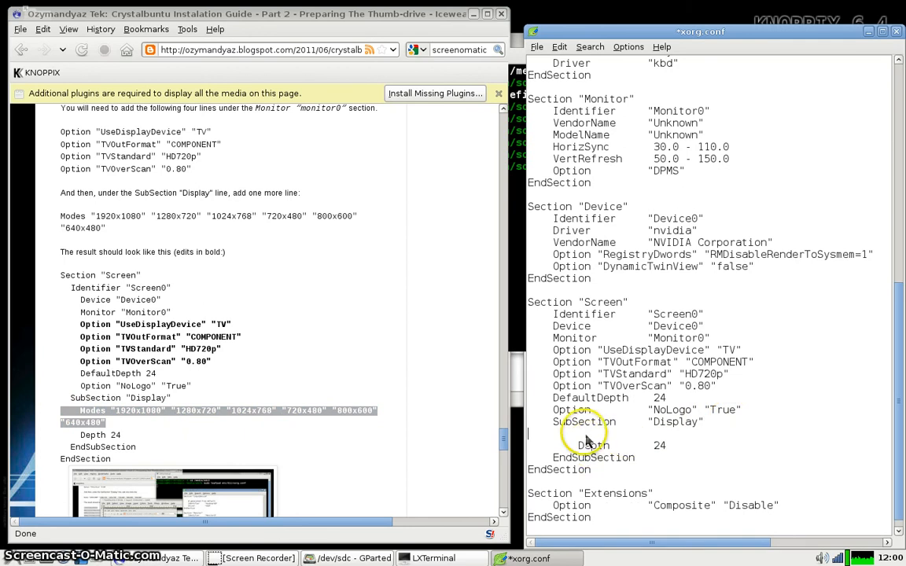
Paste the Modes line under SubSection Display, then save and close xorg.conf
right_click(586, 436)
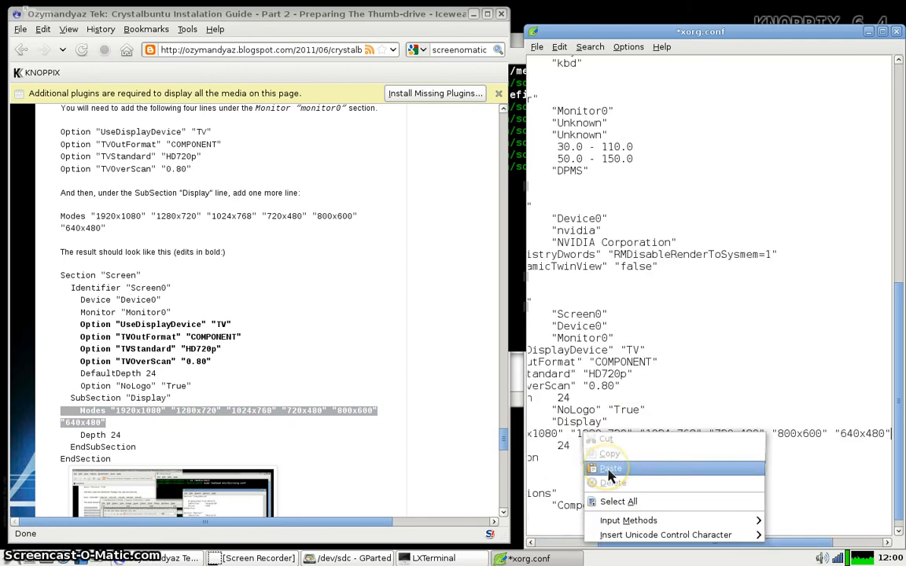
click(611, 468)
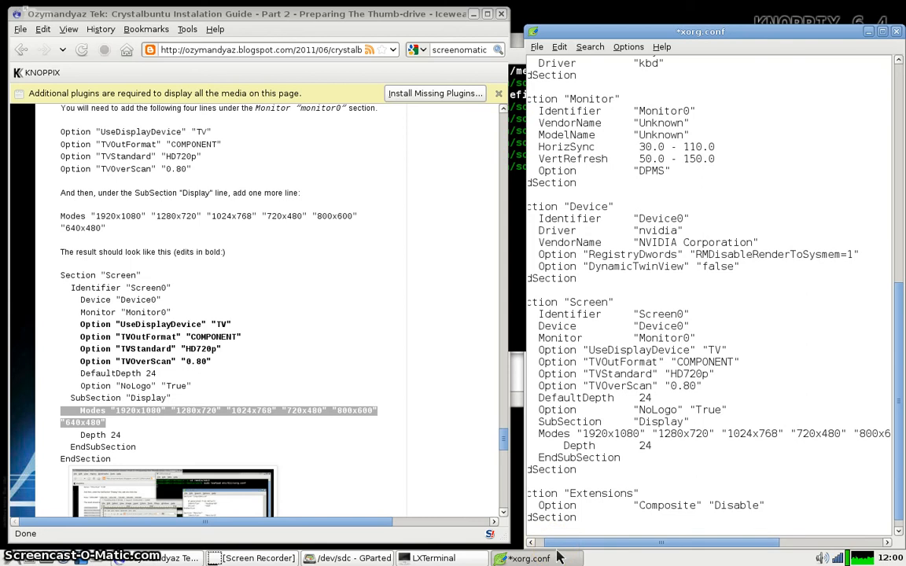
click(536, 46)
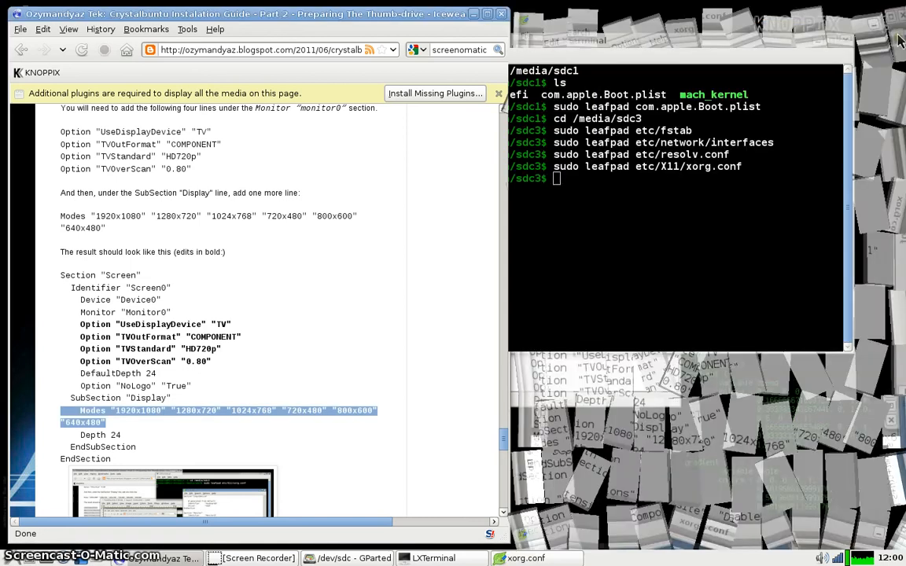
Scroll the guide past the composite video notes to section 3.3 Closing out of Knoppix
scroll(down, 3)
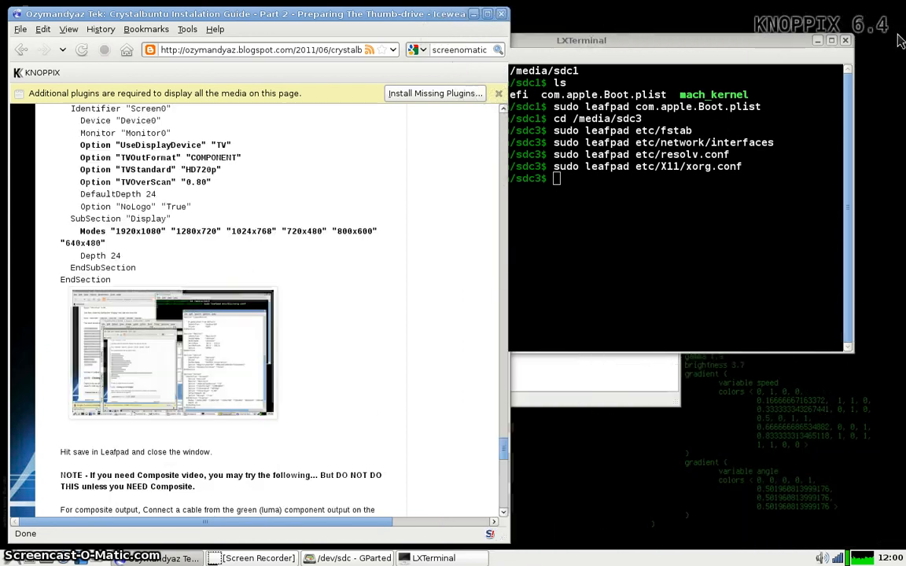
scroll(down, 3)
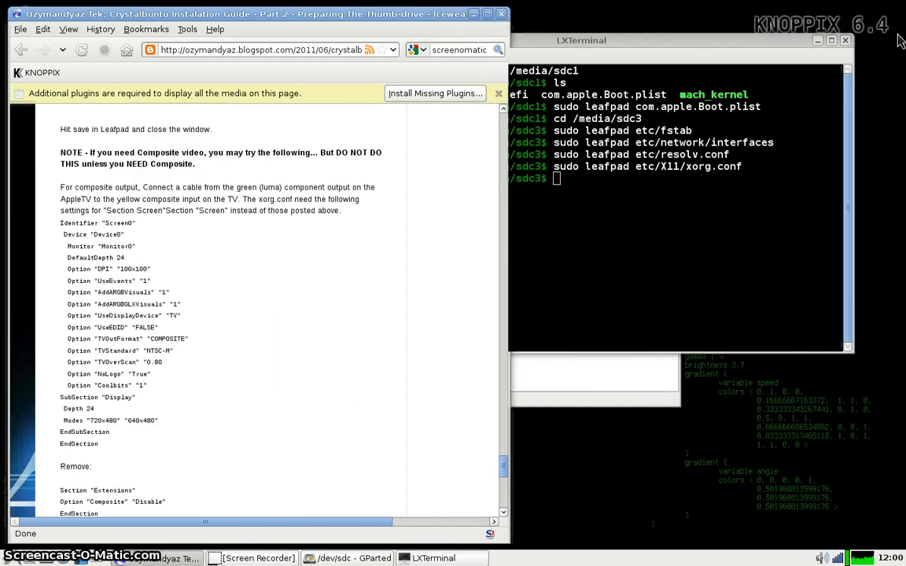
scroll(down, 3)
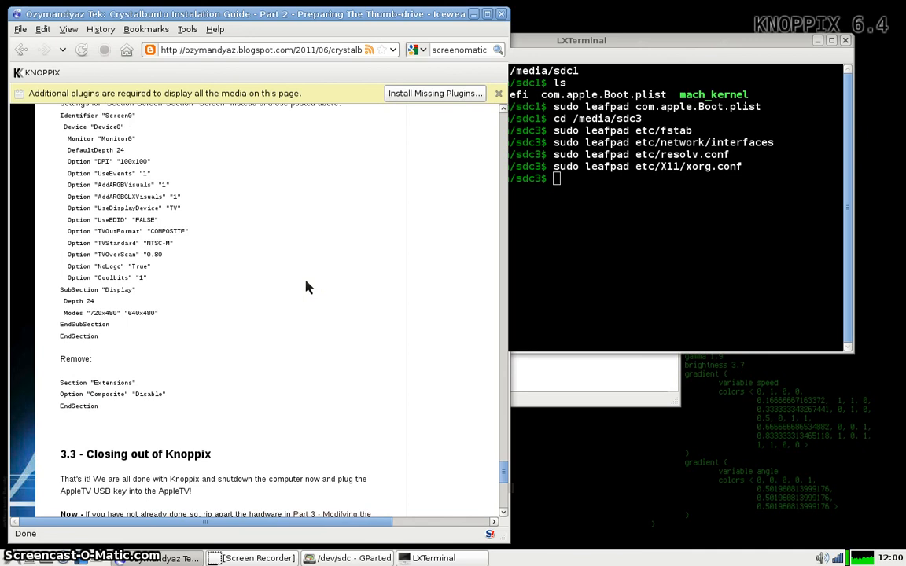
scroll(up, 3)
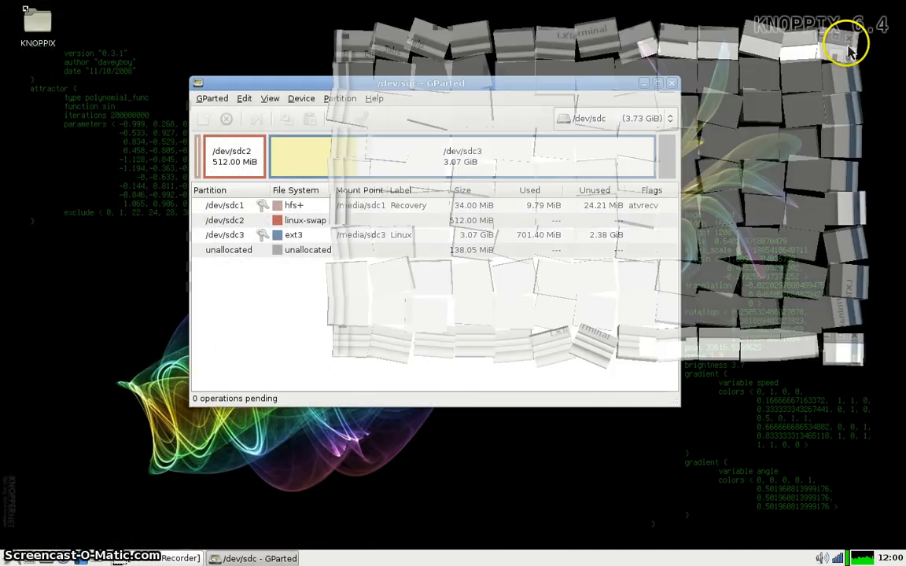
Bring up the context menu for the mounted hfs+ partition /dev/sdc1, showing Unmount
right_click(224, 234)
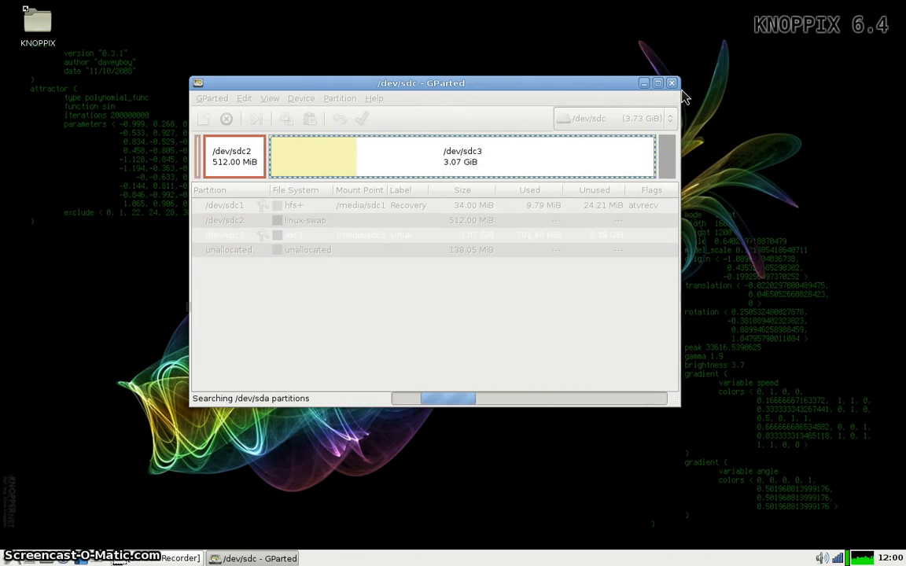
mouse_move(283, 214)
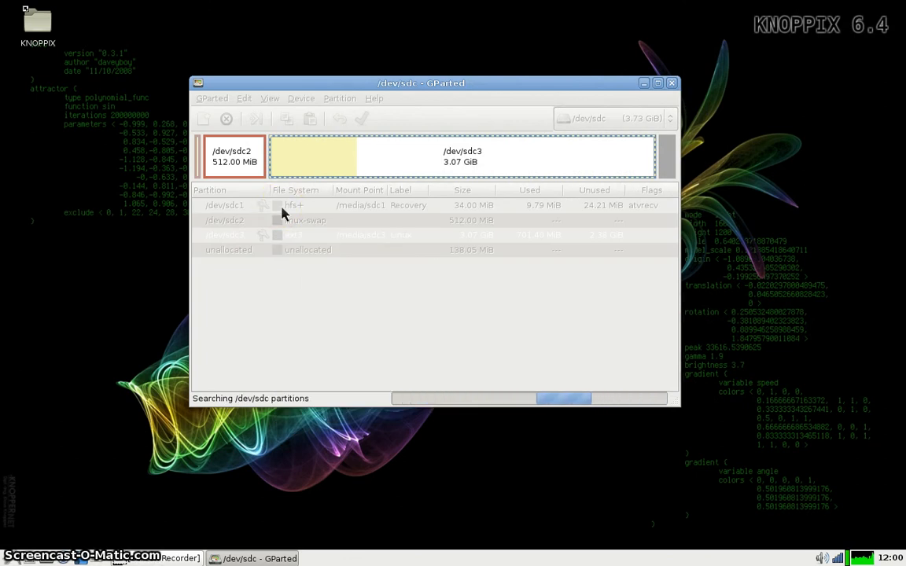
right_click(224, 206)
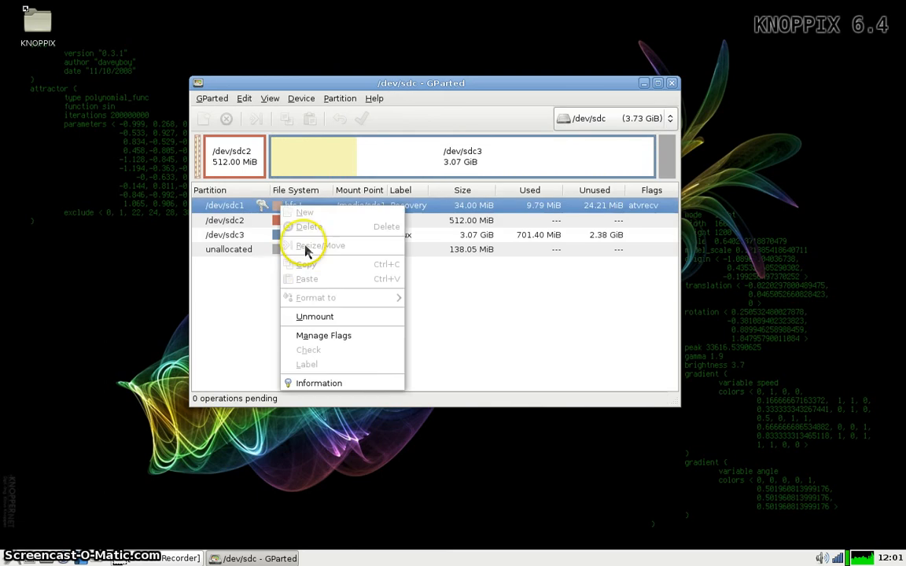